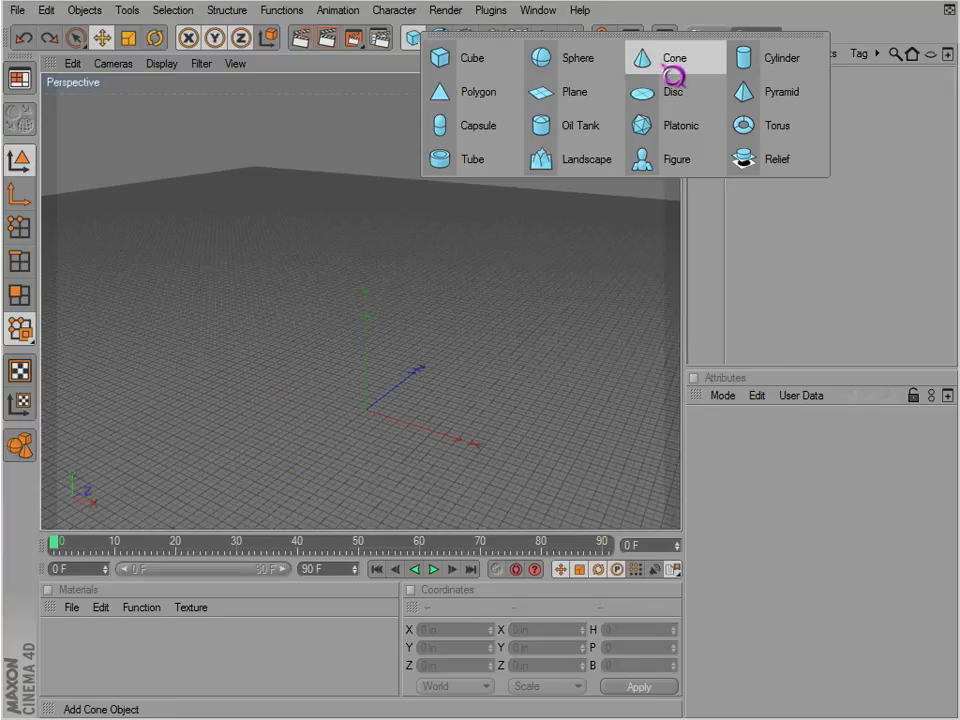
Add a cone with a 55 in top radius and 8 rotation segments
click(675, 57)
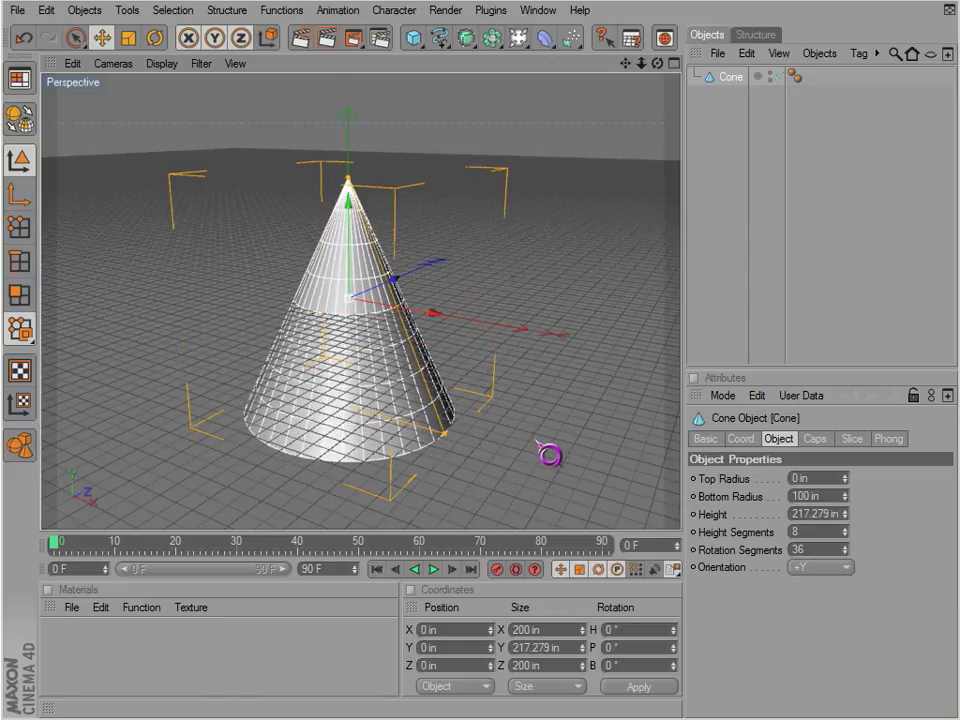
click(810, 496)
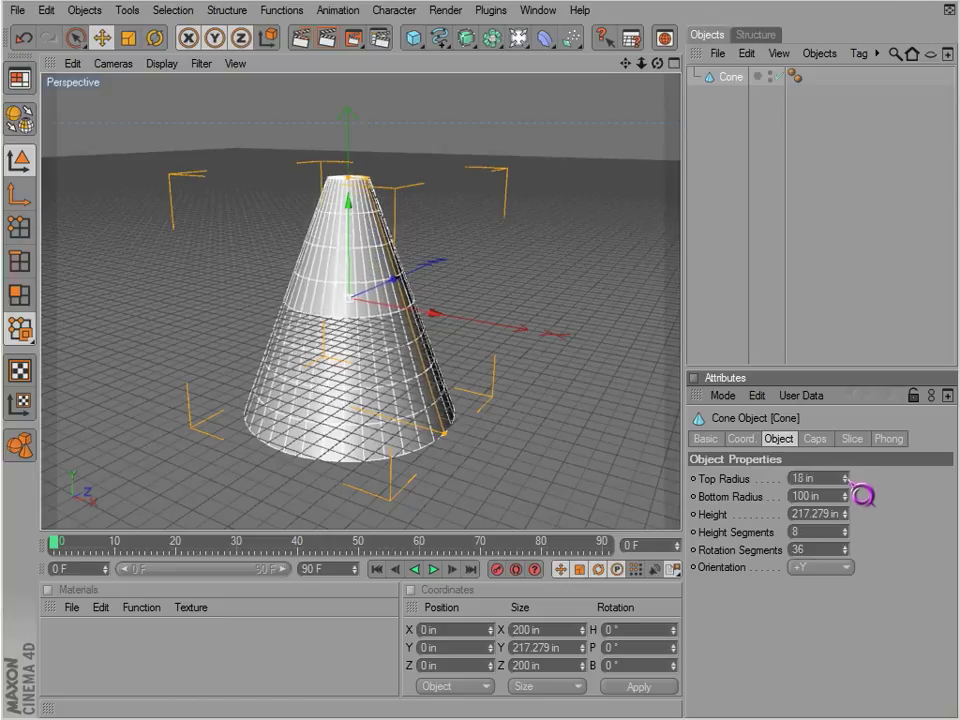
drag(862, 495, 548, 457)
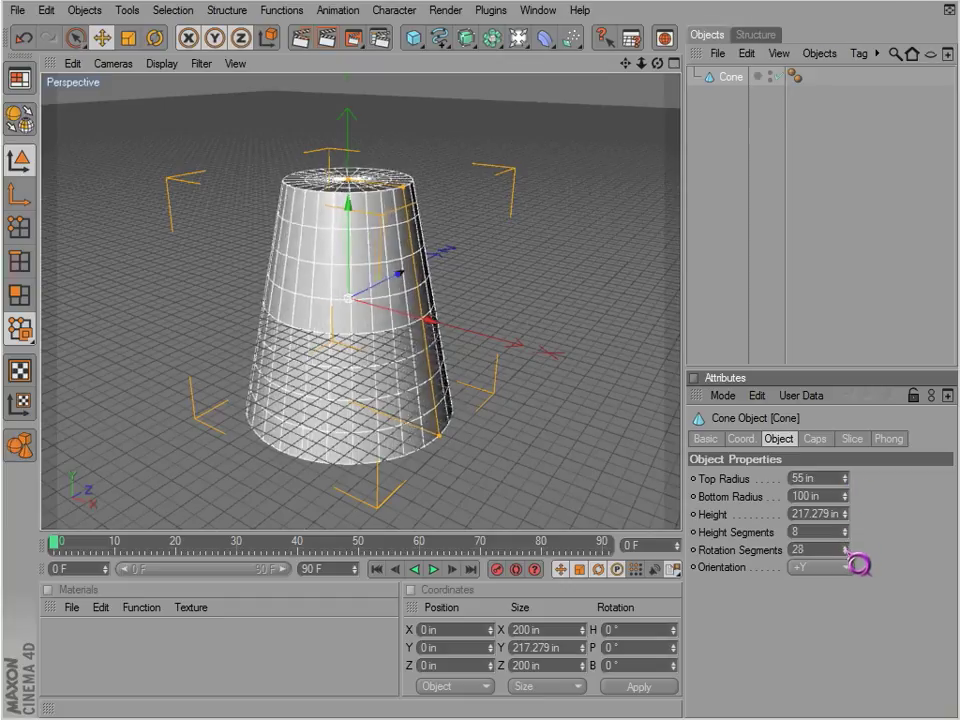
text(10)
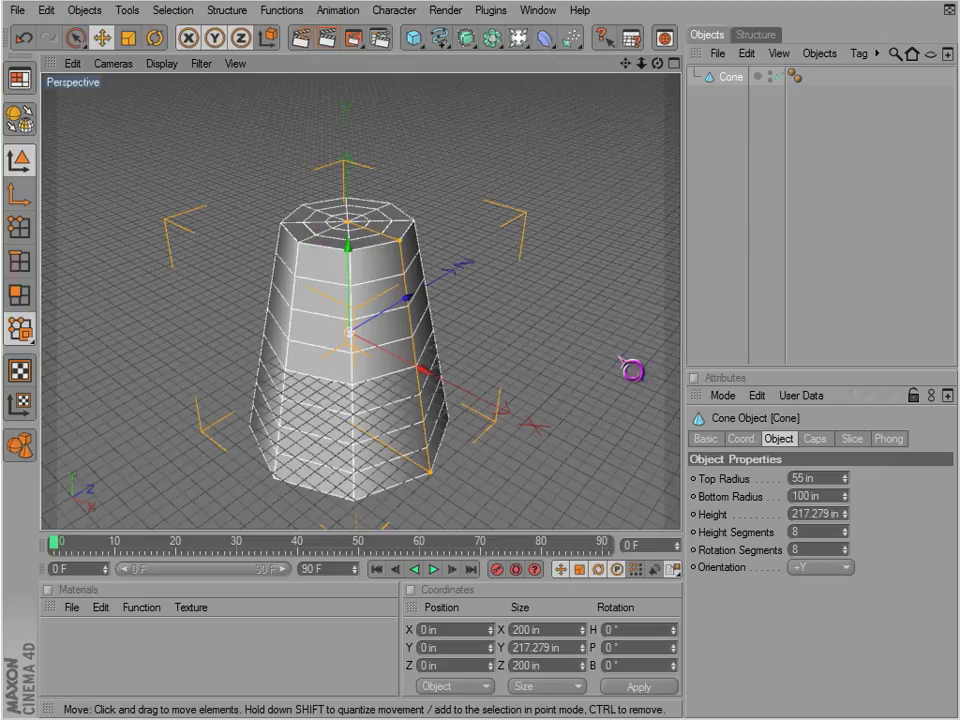
Turn off the cone's caps, make it editable, and select its polygon faces
click(815, 439)
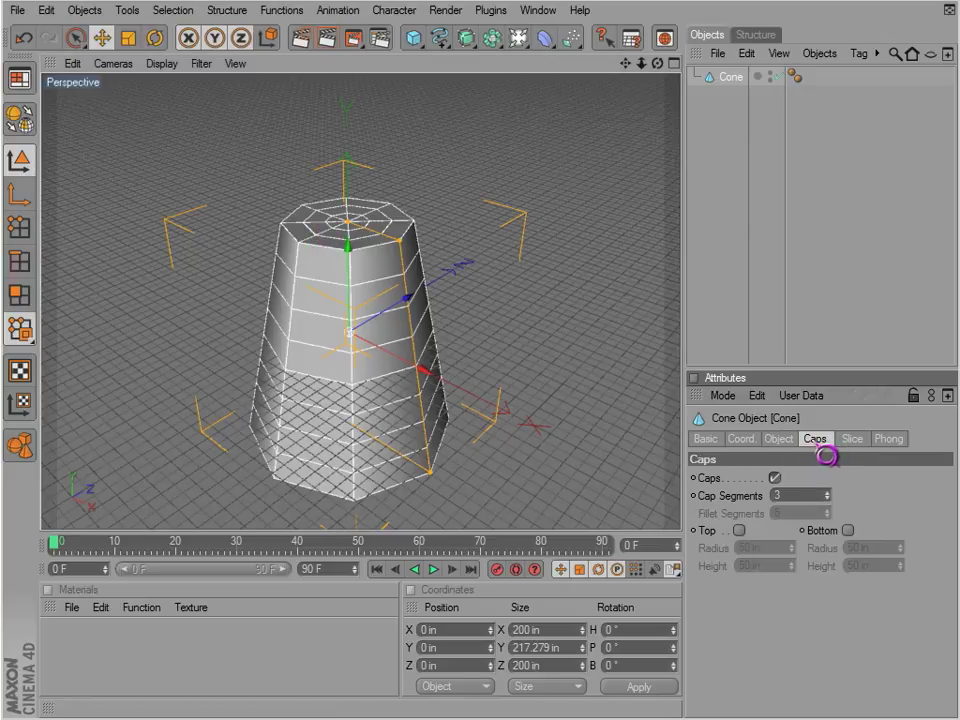
click(774, 477)
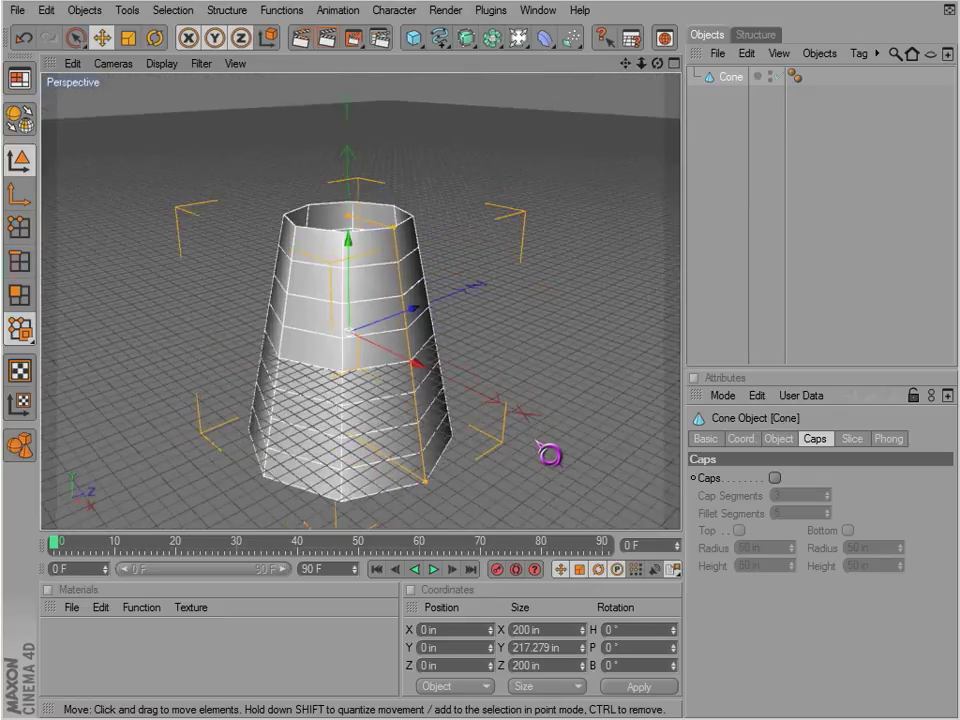
click(778, 477)
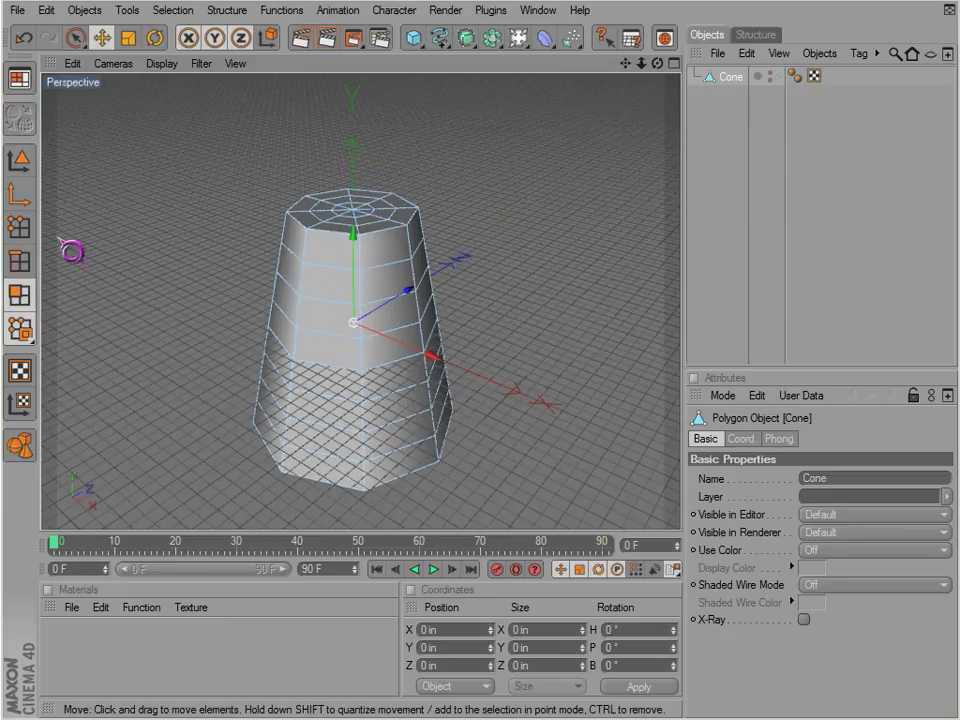
click(75, 40)
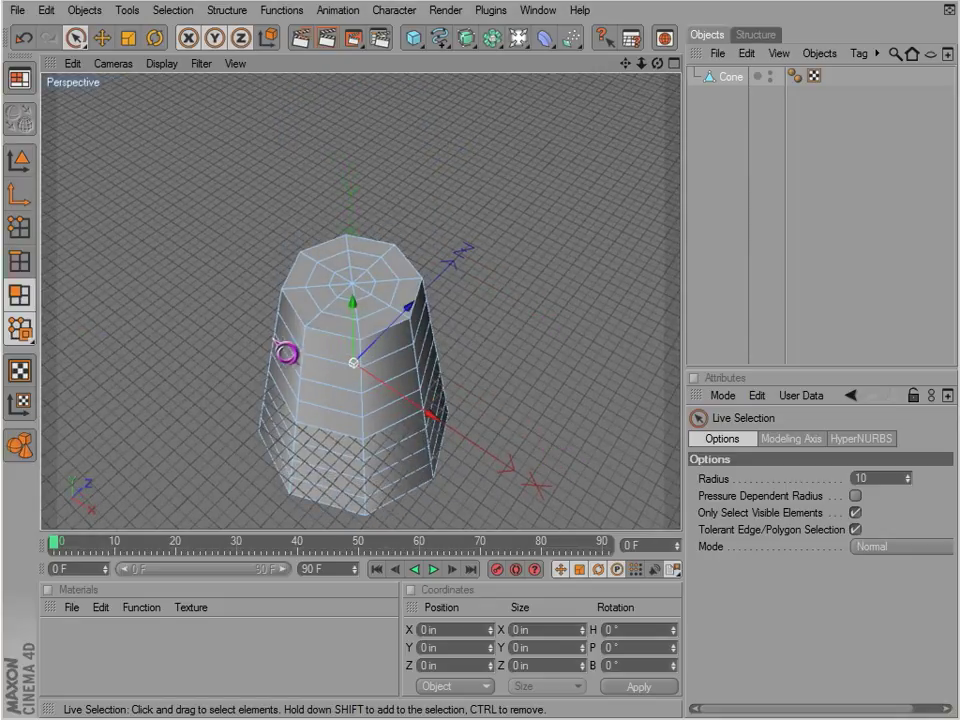
click(360, 300)
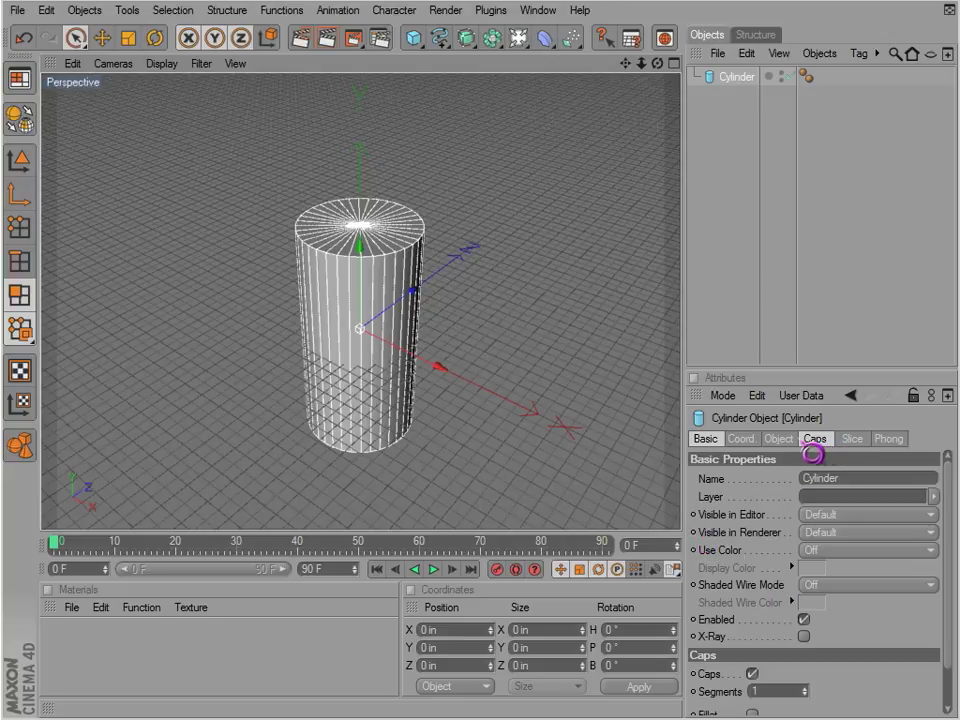
Compare the cylinder's Caps and Object settings and set Rotation Segments to 12
click(813, 439)
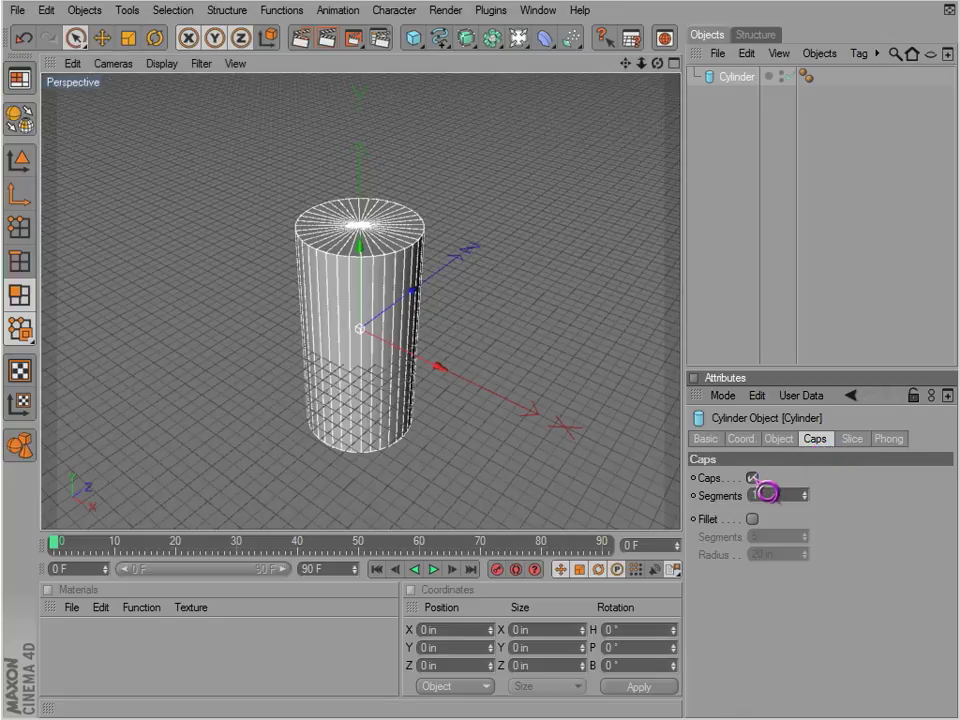
click(778, 438)
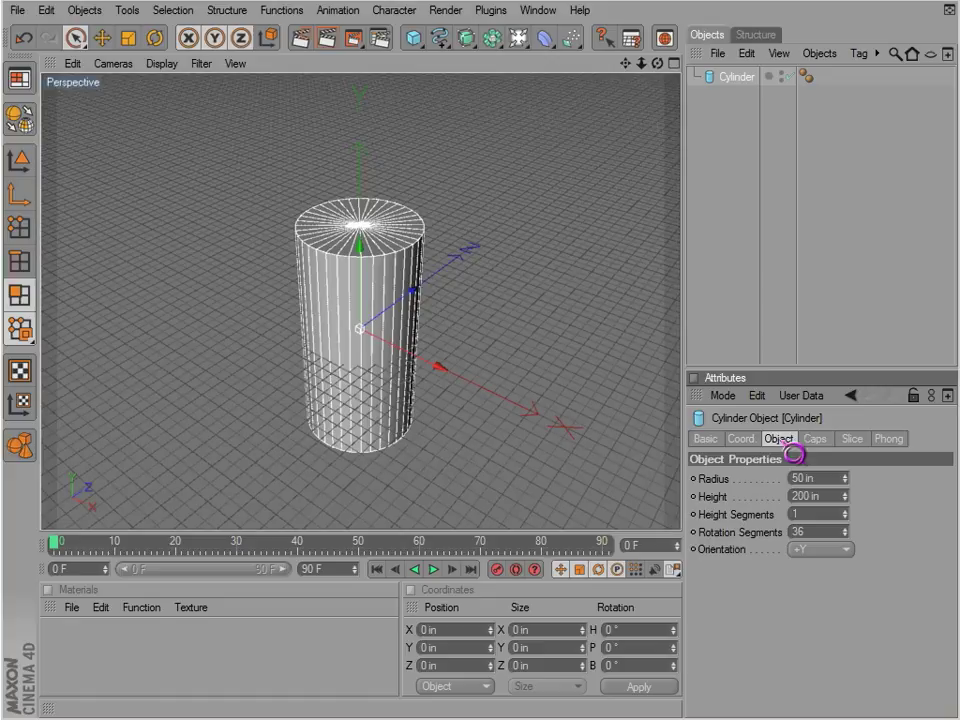
click(812, 439)
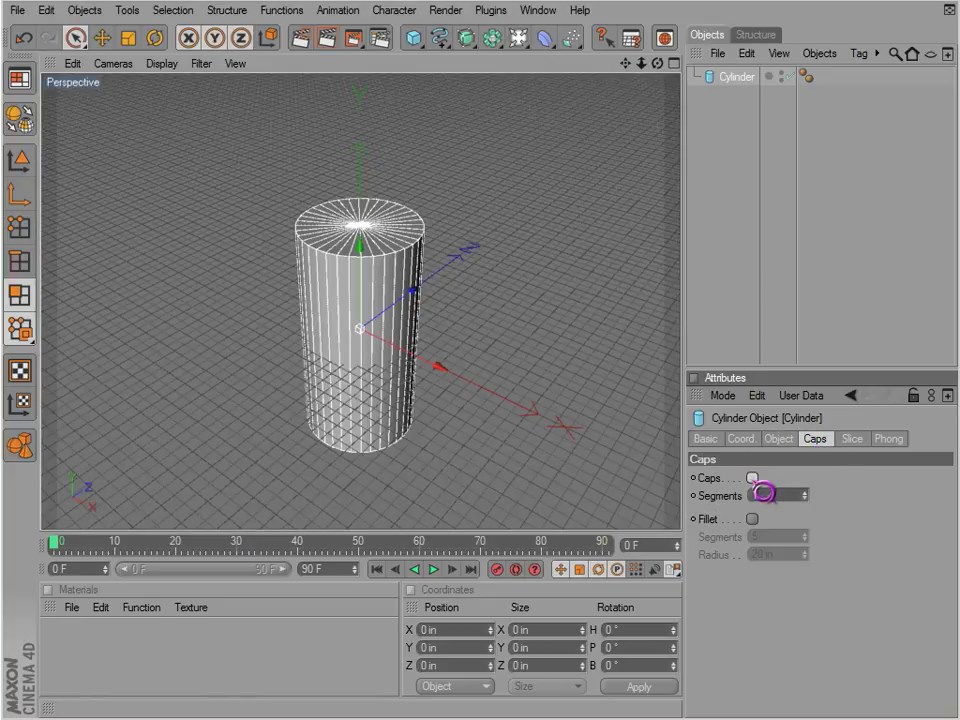
click(778, 438)
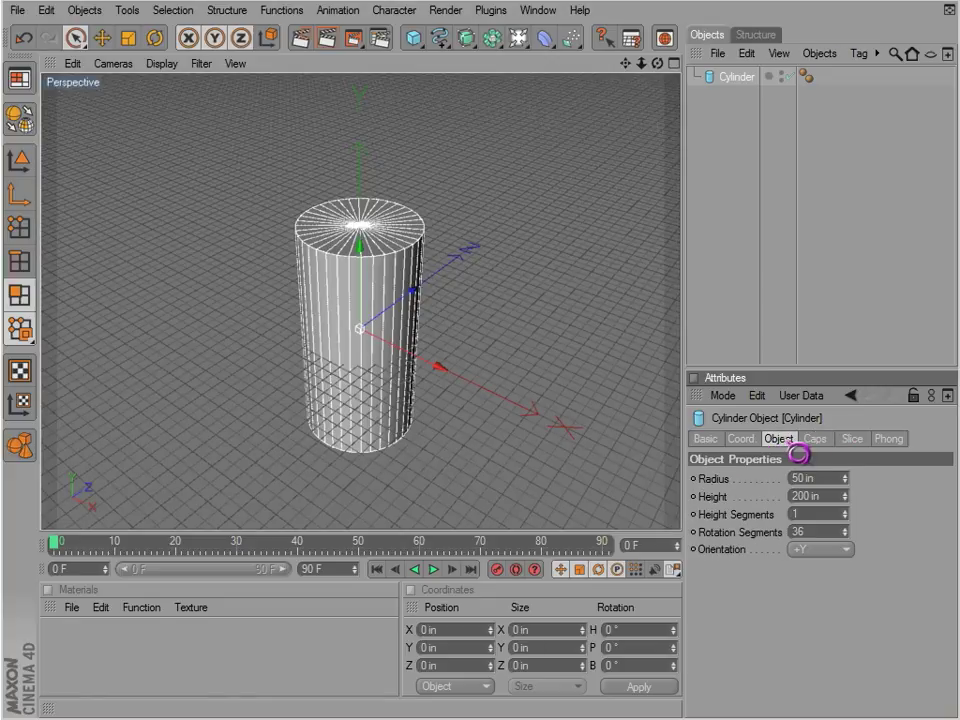
mouse_move(619, 411)
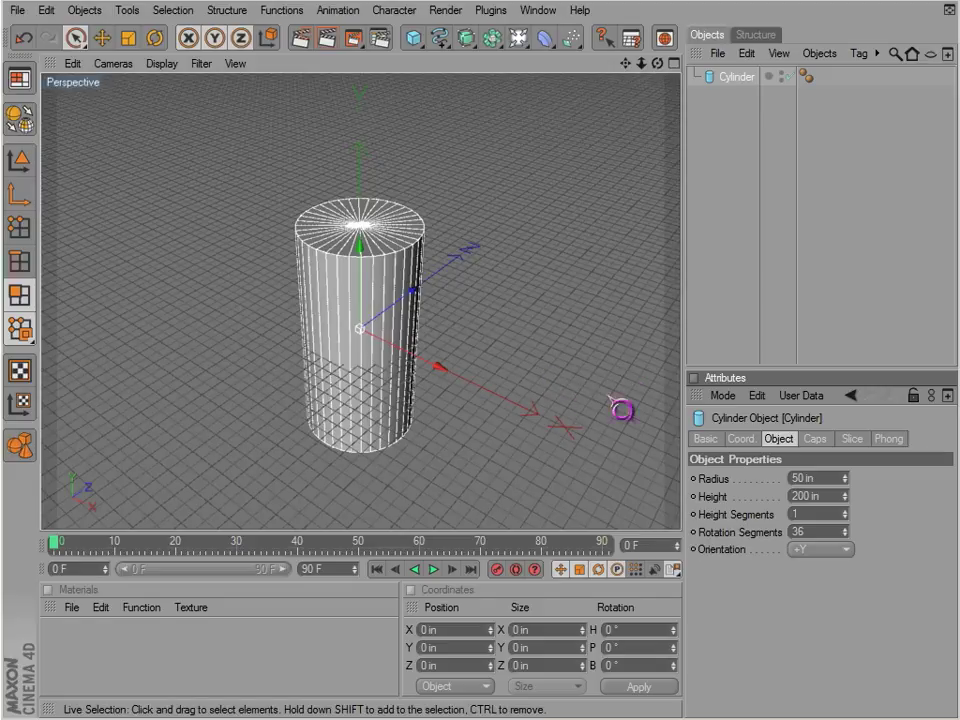
click(843, 531)
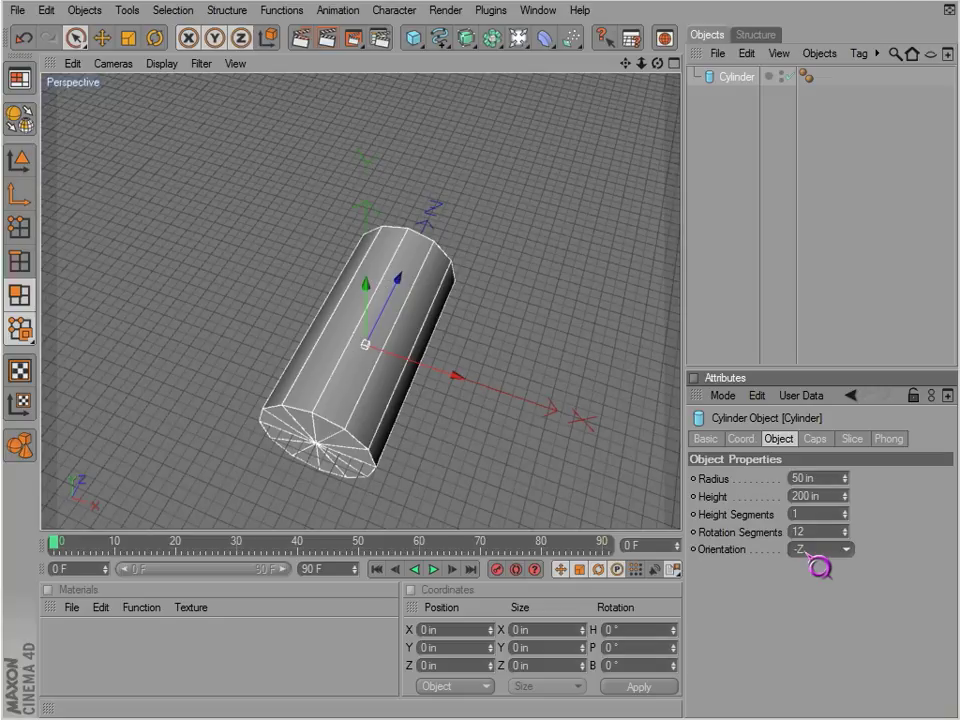
Try the cylinder's orientation along -Z, +Y and -X
click(842, 547)
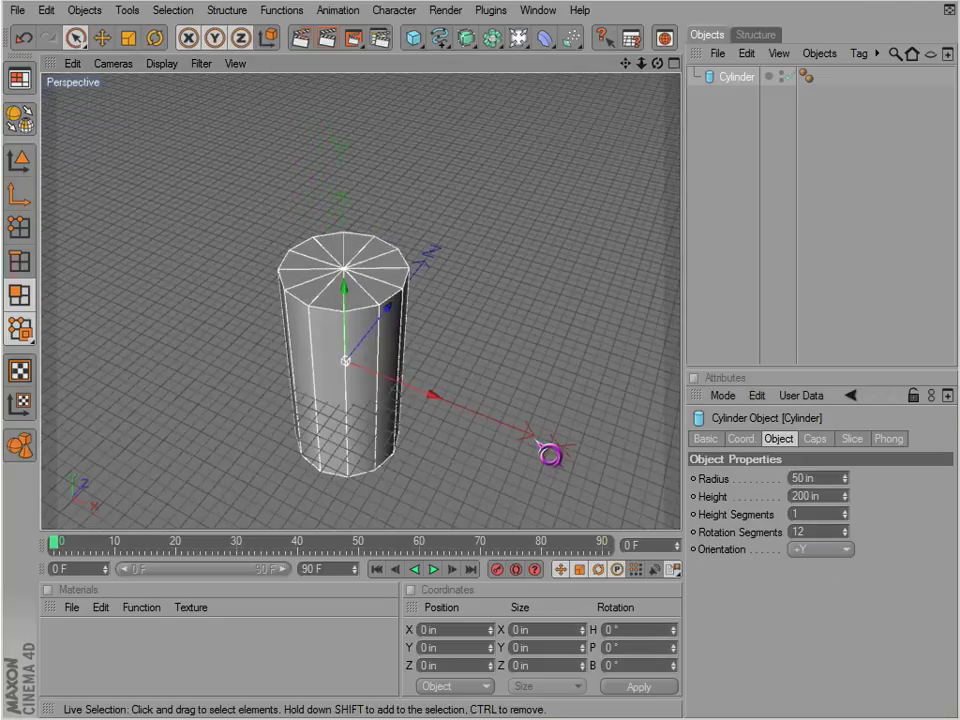
click(820, 549)
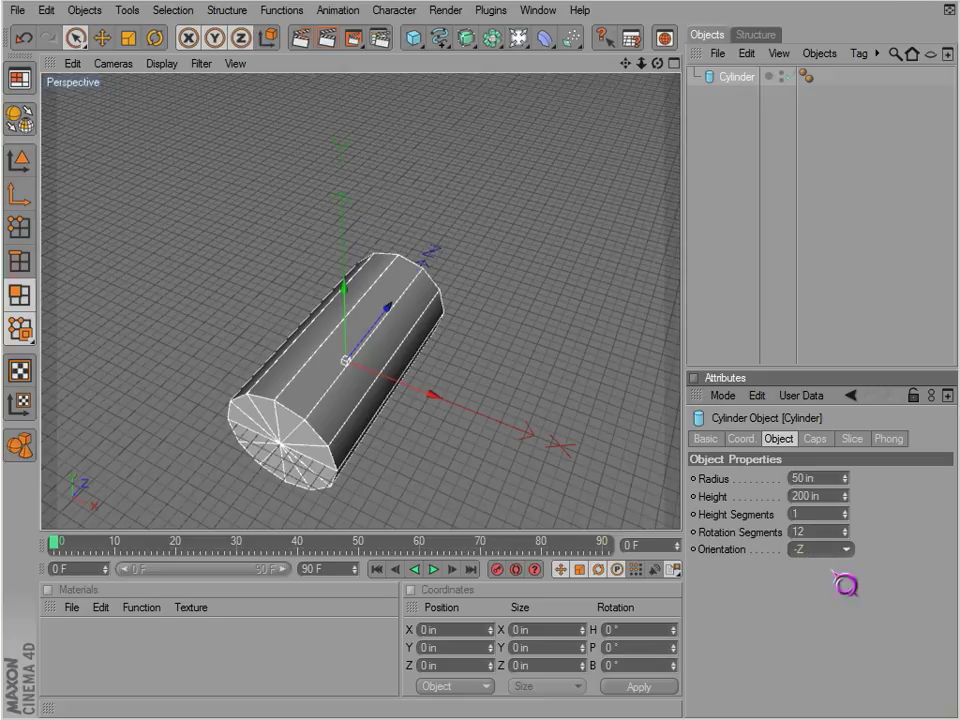
click(845, 549)
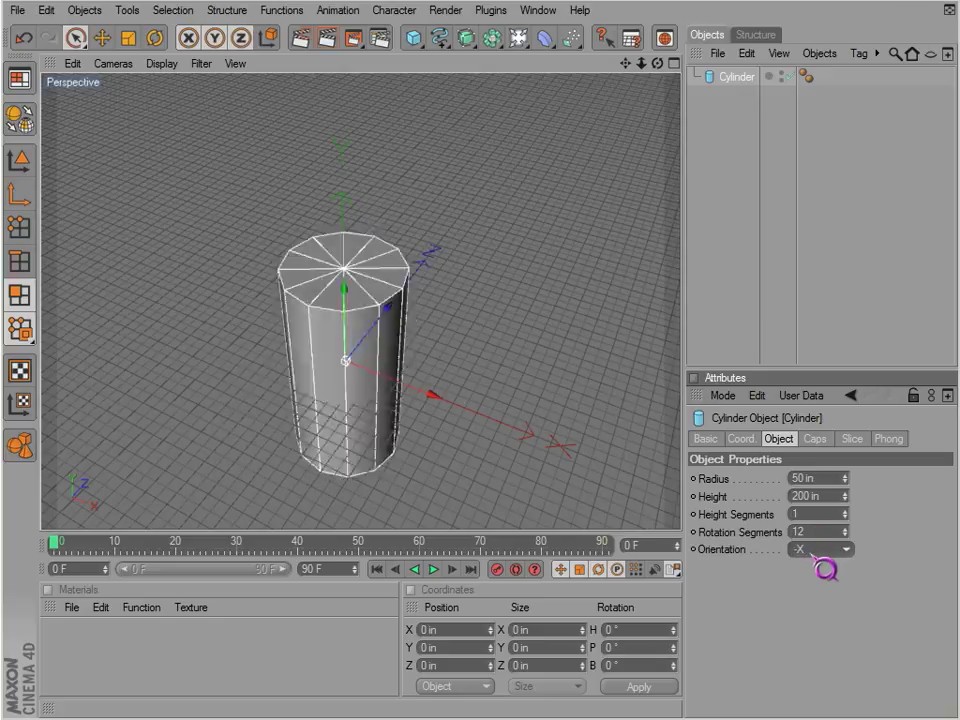
click(845, 549)
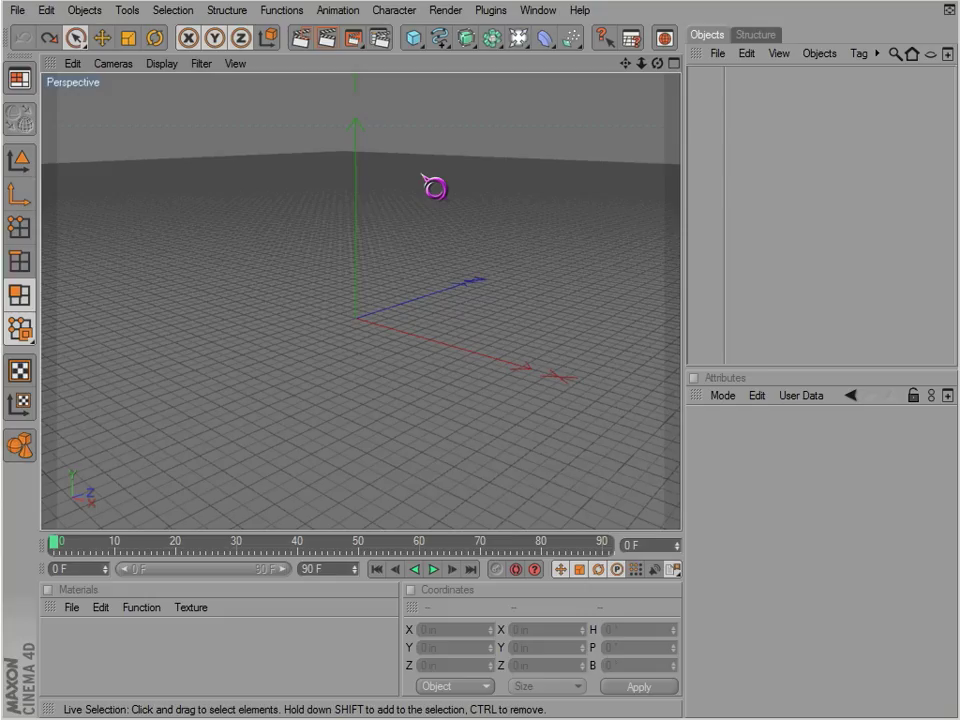
Add a Polygon primitive with Triangle on, 7 segments, and a changed orientation
click(405, 36)
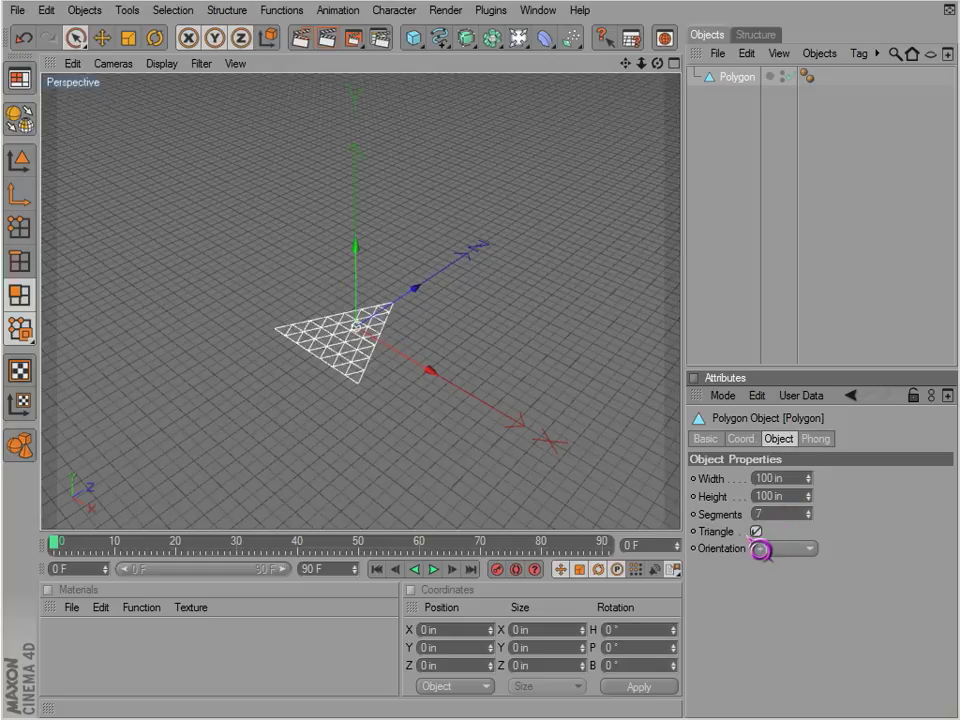
click(758, 532)
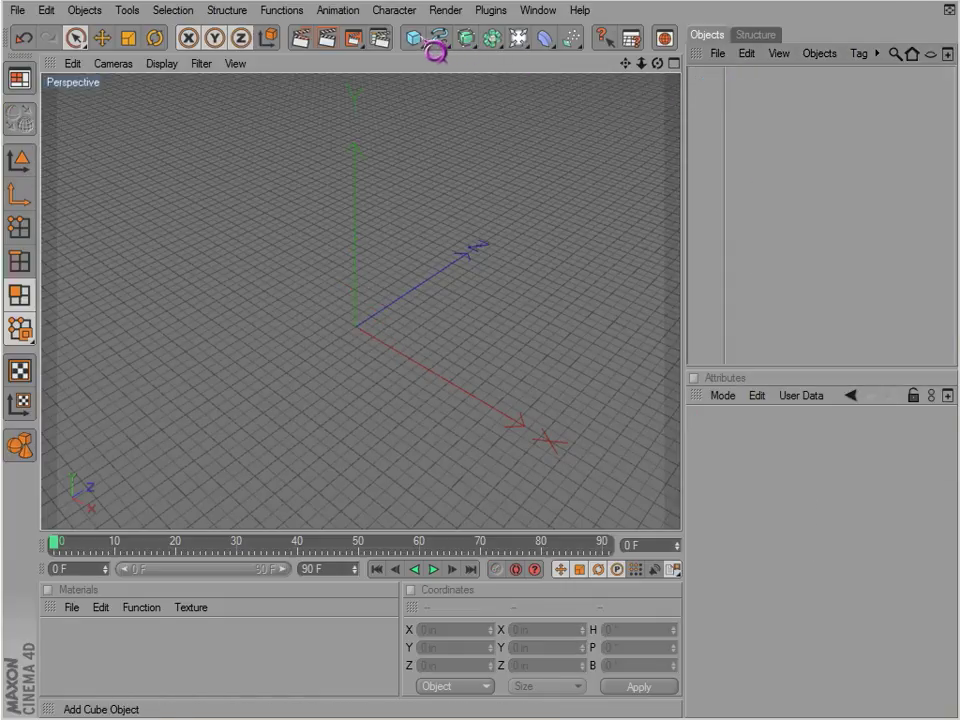
Add a disc and try low Rotation Segments values, ending at 3
click(407, 37)
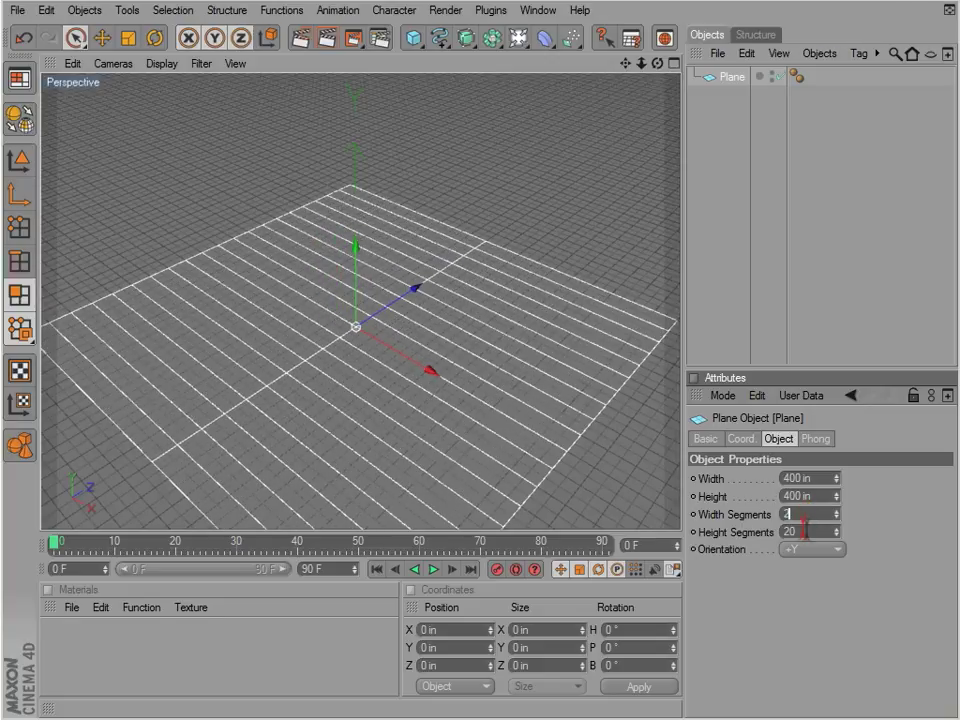
text(18)
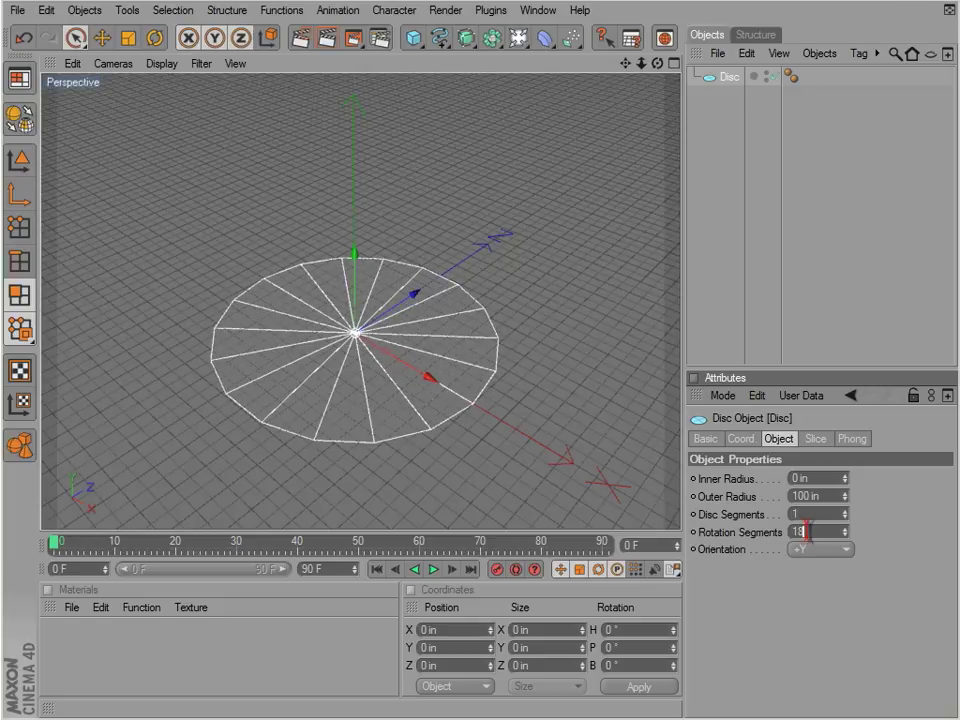
text(3)
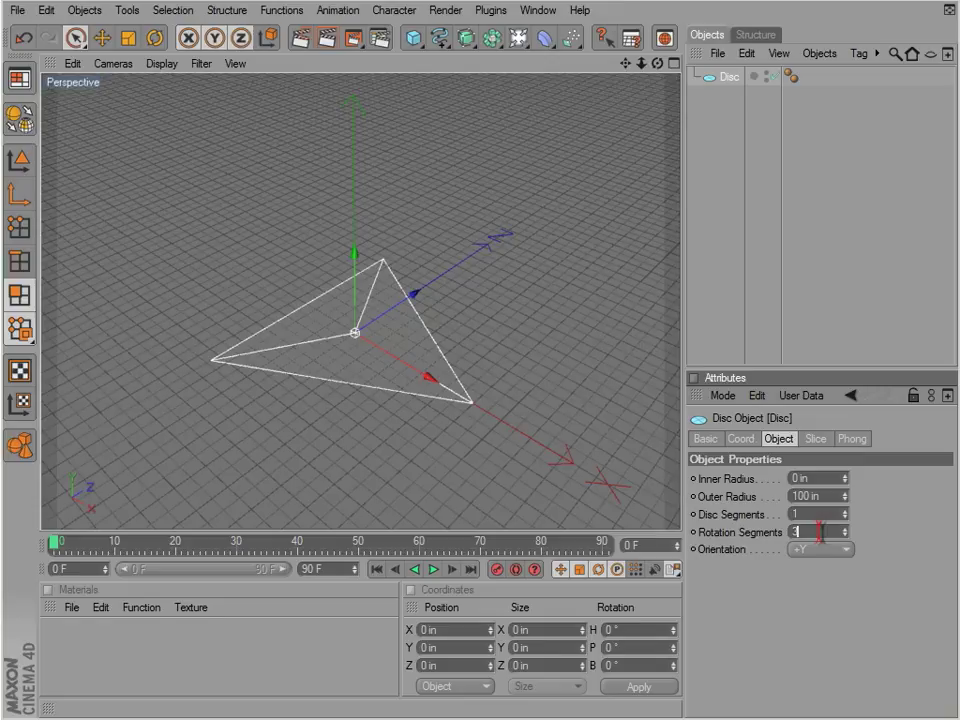
text(6)
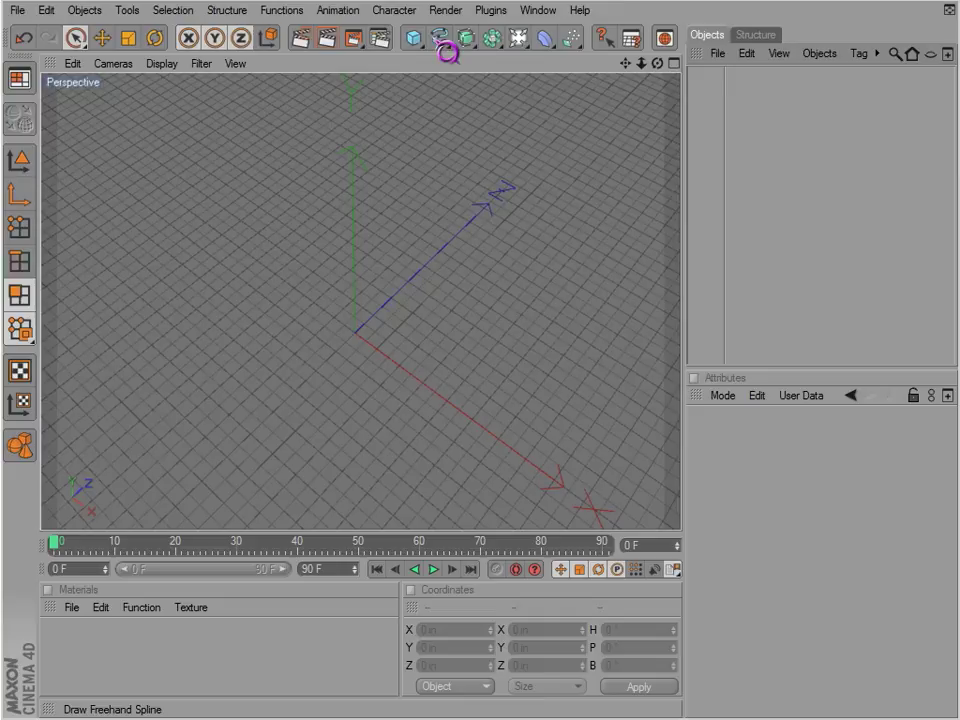
Add a tube and drag its inner and outer radius handles to thin the wall
click(411, 40)
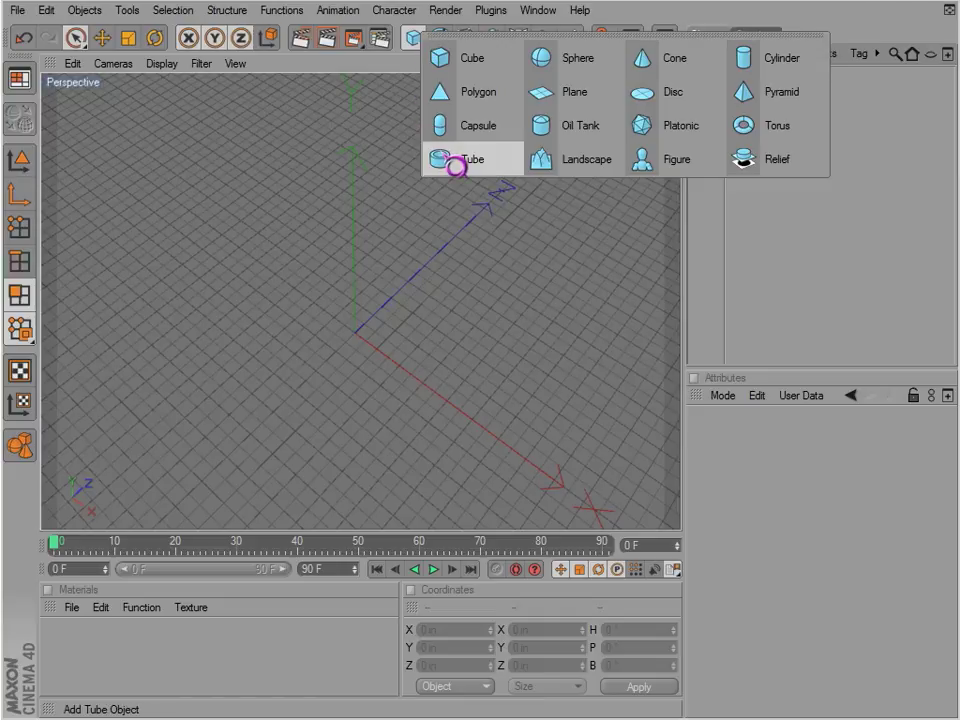
click(471, 159)
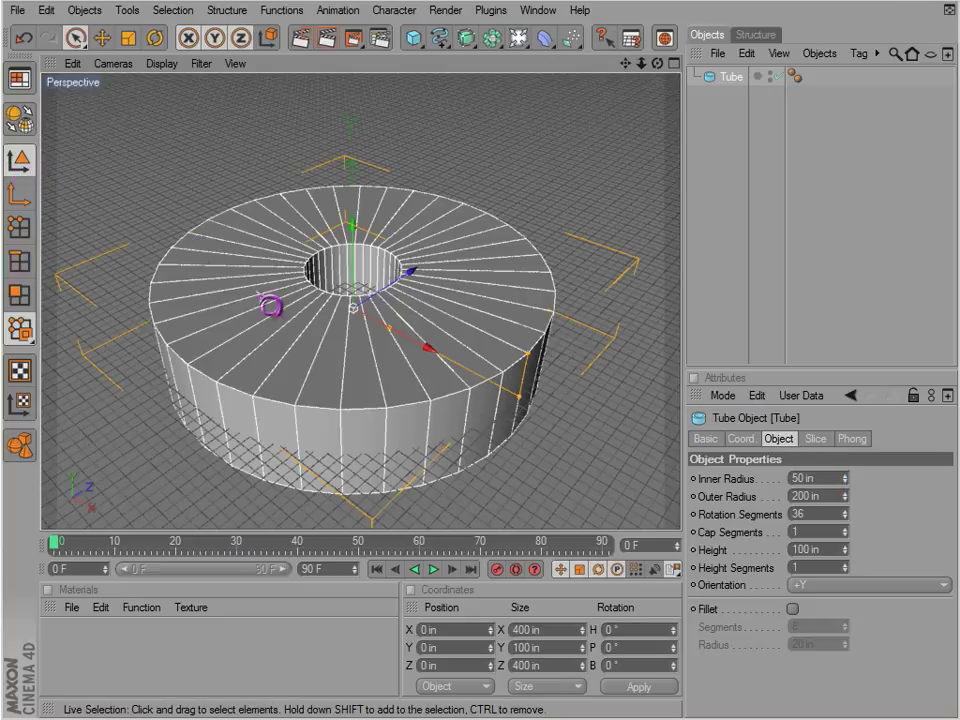
drag(270, 305, 545, 455)
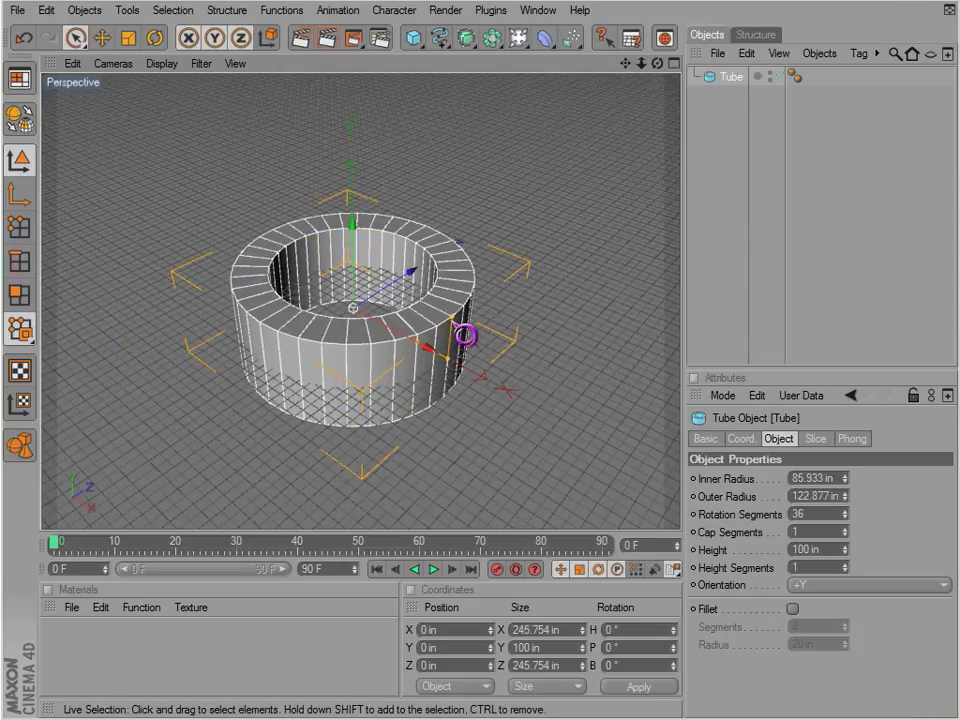
drag(465, 335, 548, 455)
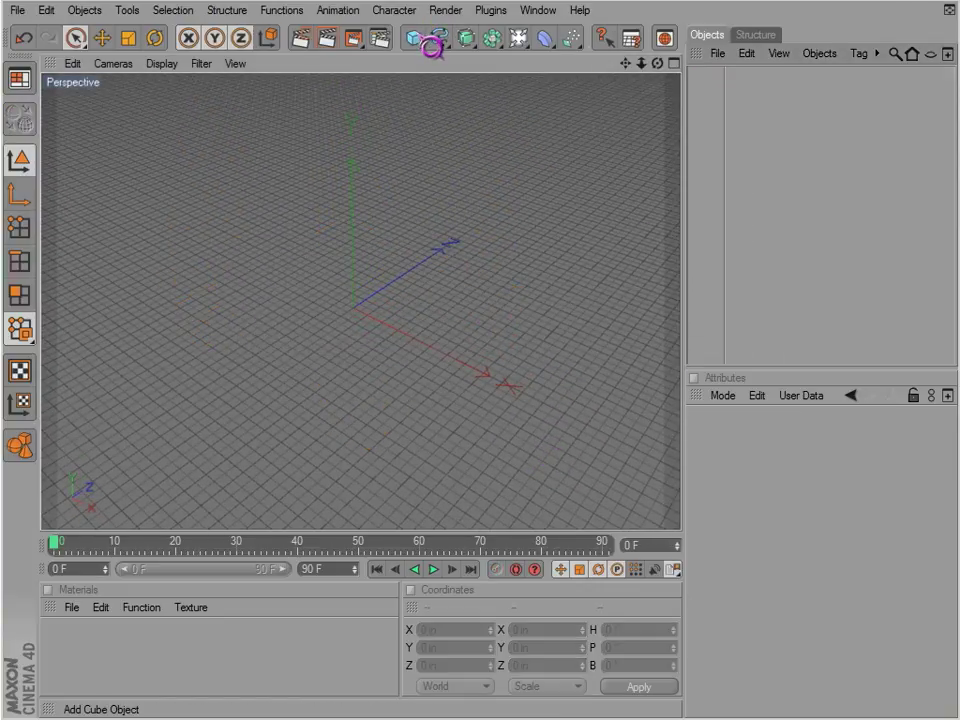
Add a pyramid and set its Segments to 5
click(414, 38)
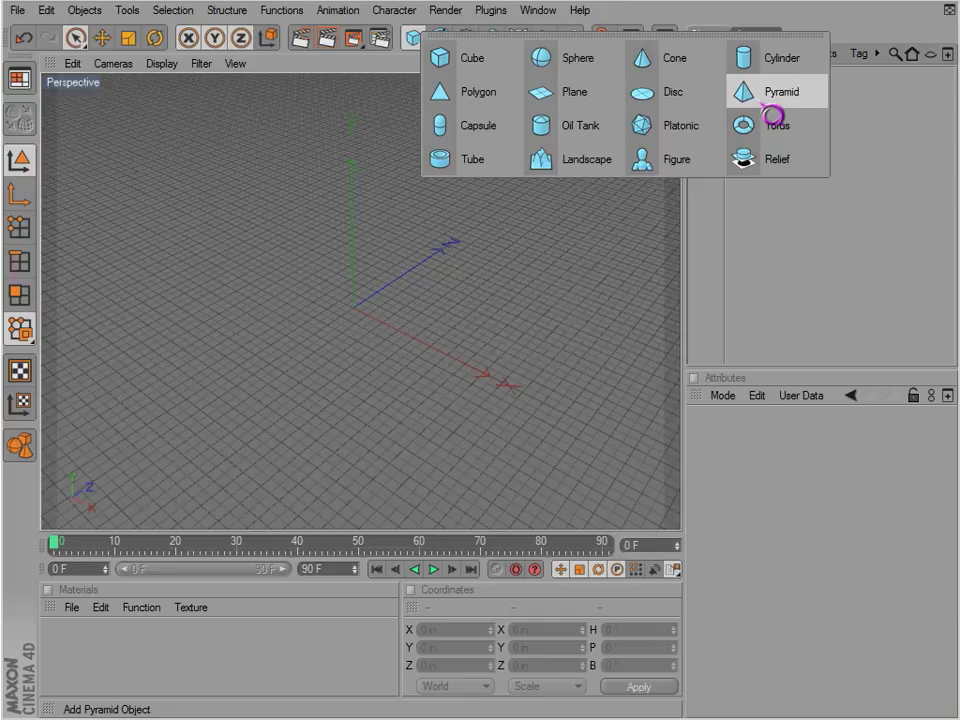
click(777, 91)
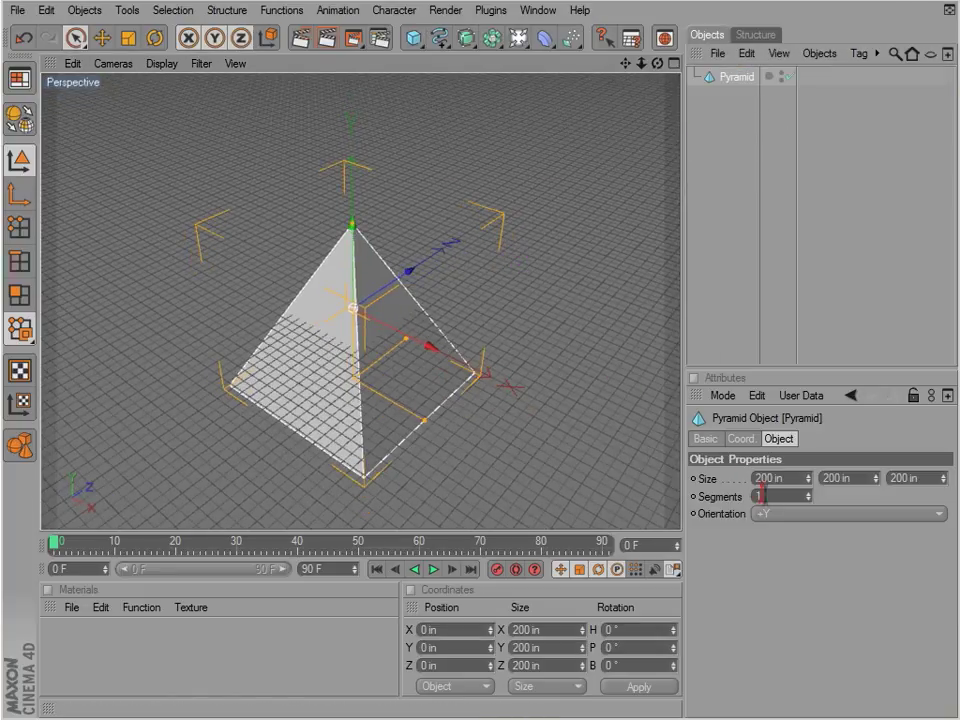
text(5)
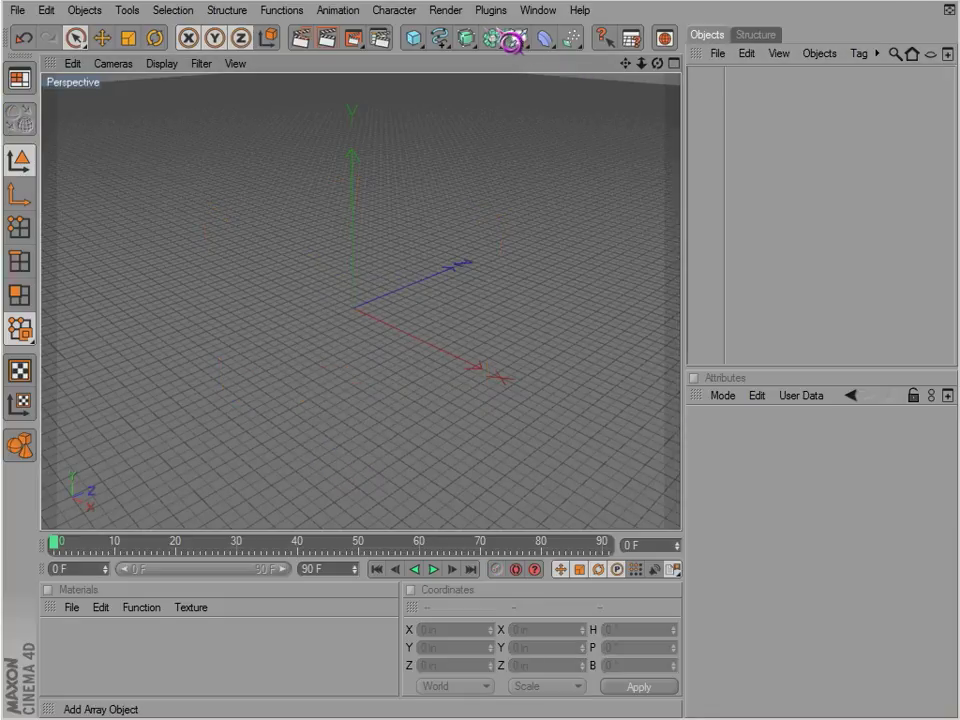
Add a capsule and drag its height handle to about 224 in
click(405, 37)
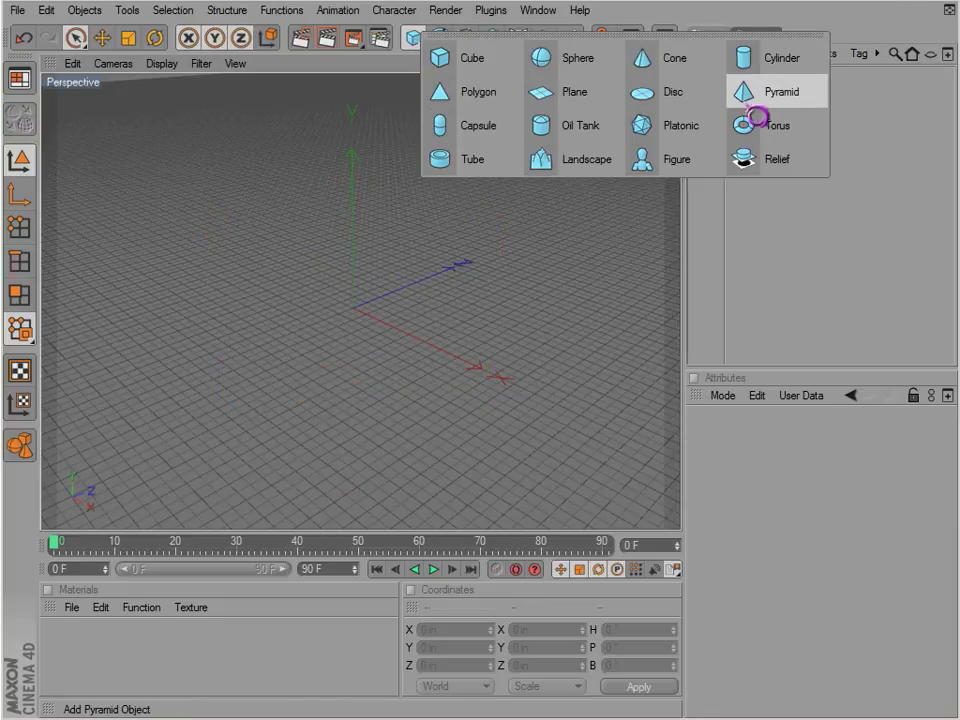
click(476, 125)
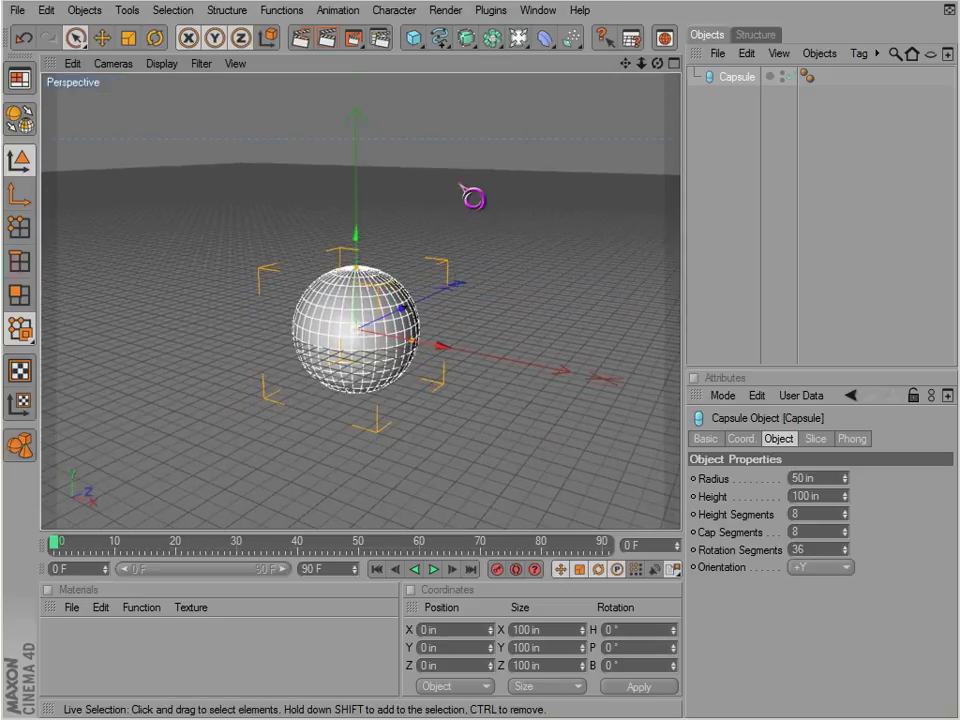
drag(472, 196, 548, 453)
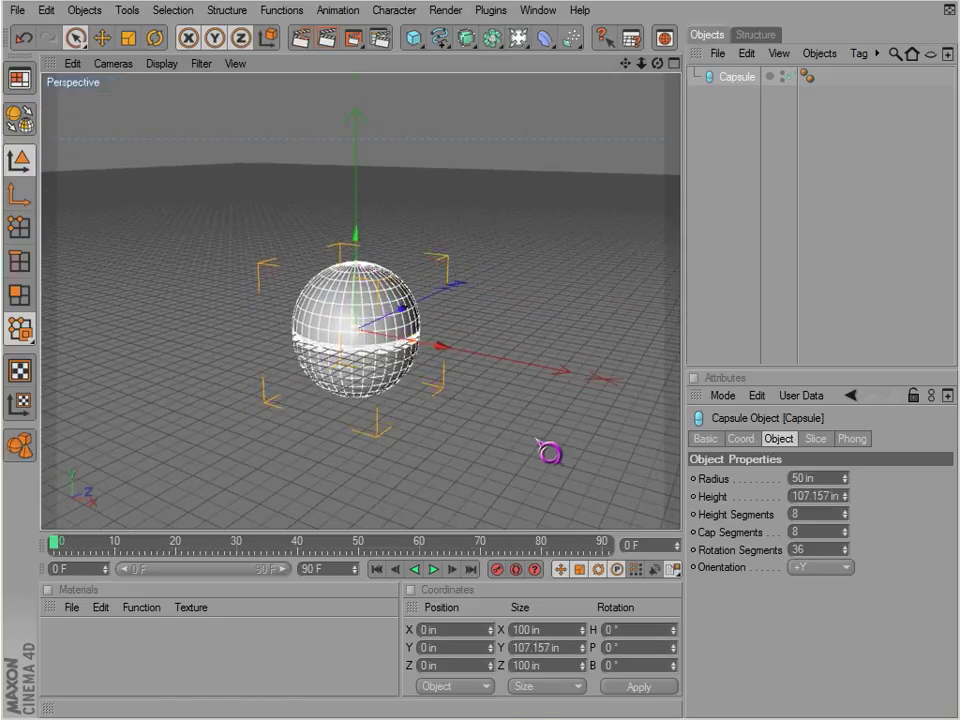
drag(548, 452, 435, 357)
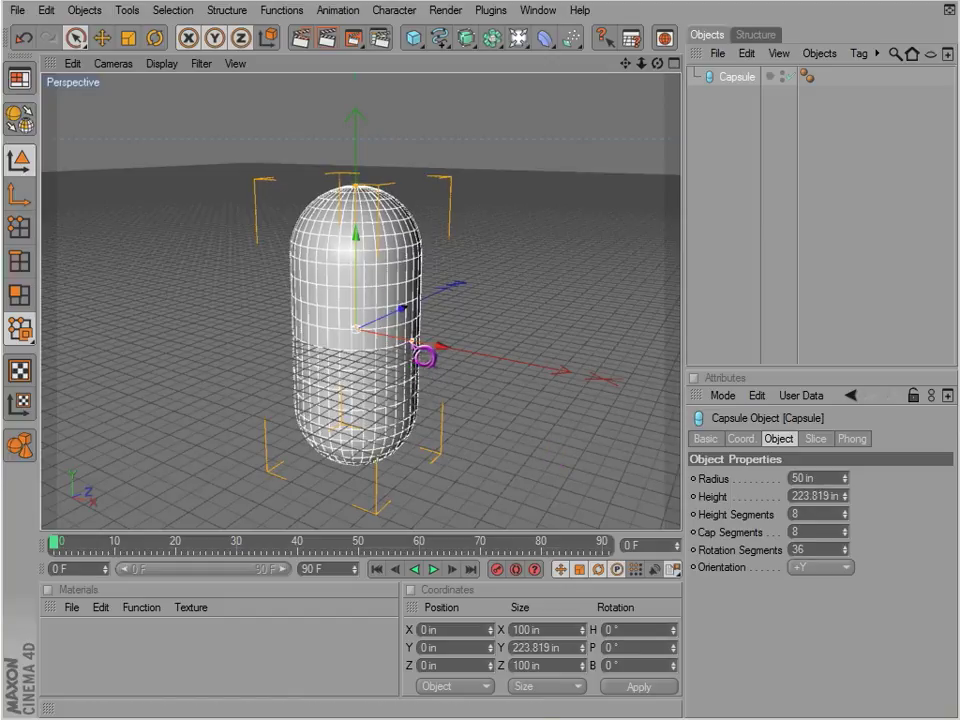
drag(422, 357, 548, 455)
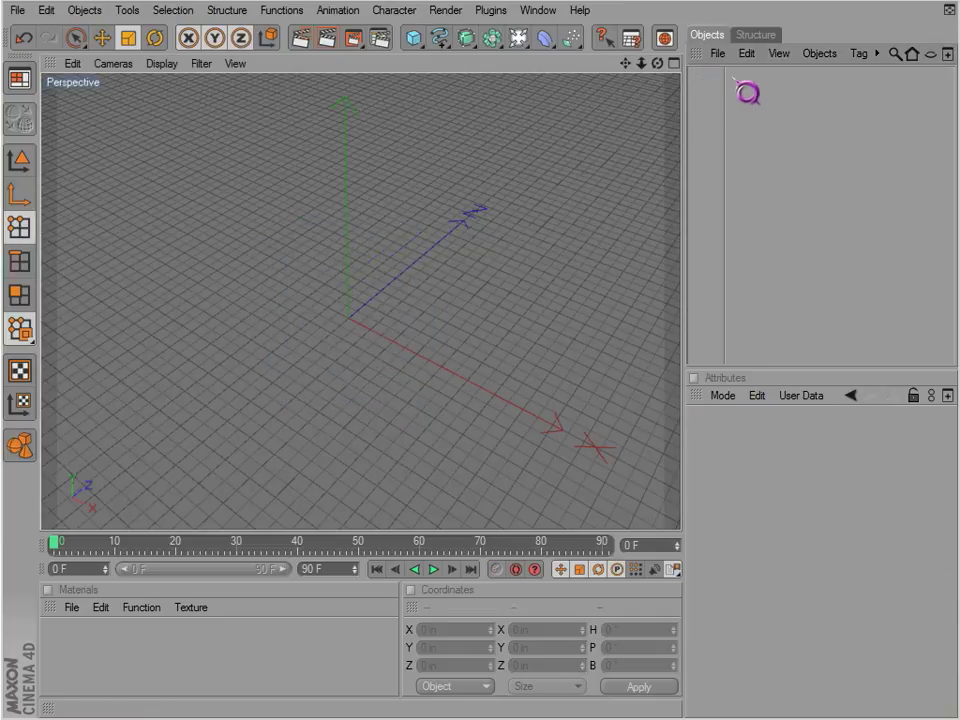
Add an oil tank, make it editable, then undo the conversion
click(410, 40)
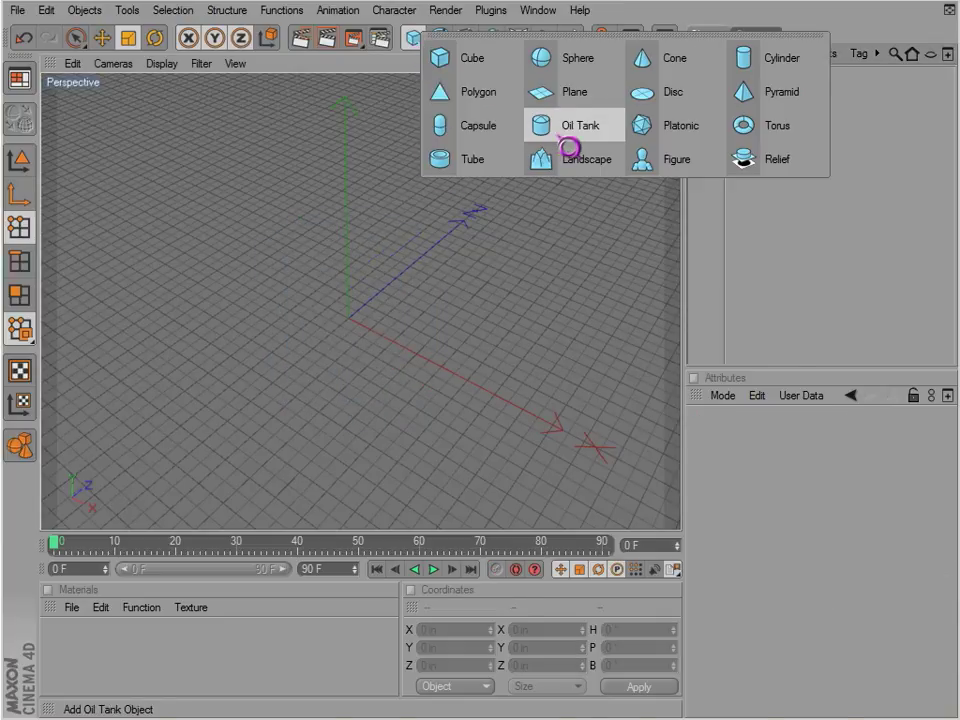
click(578, 124)
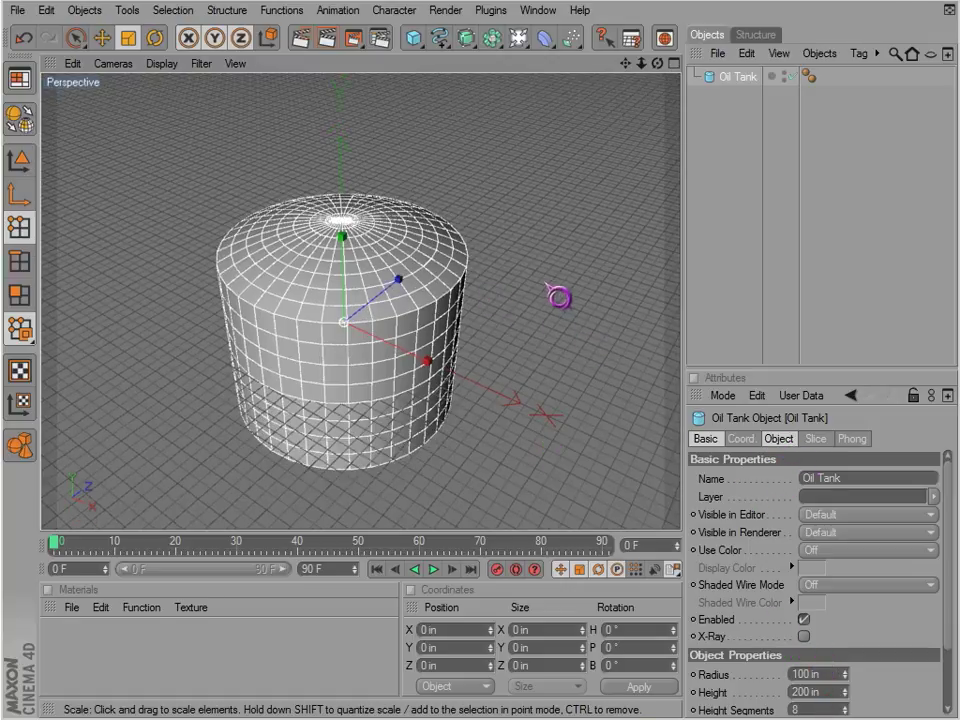
click(778, 439)
text(3)
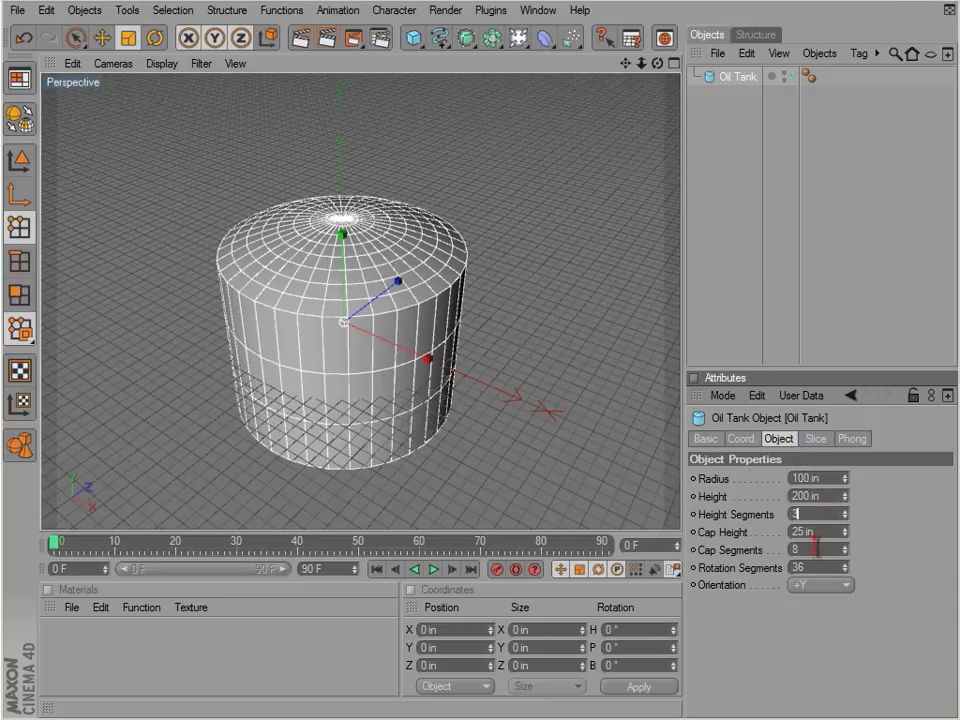
click(810, 550)
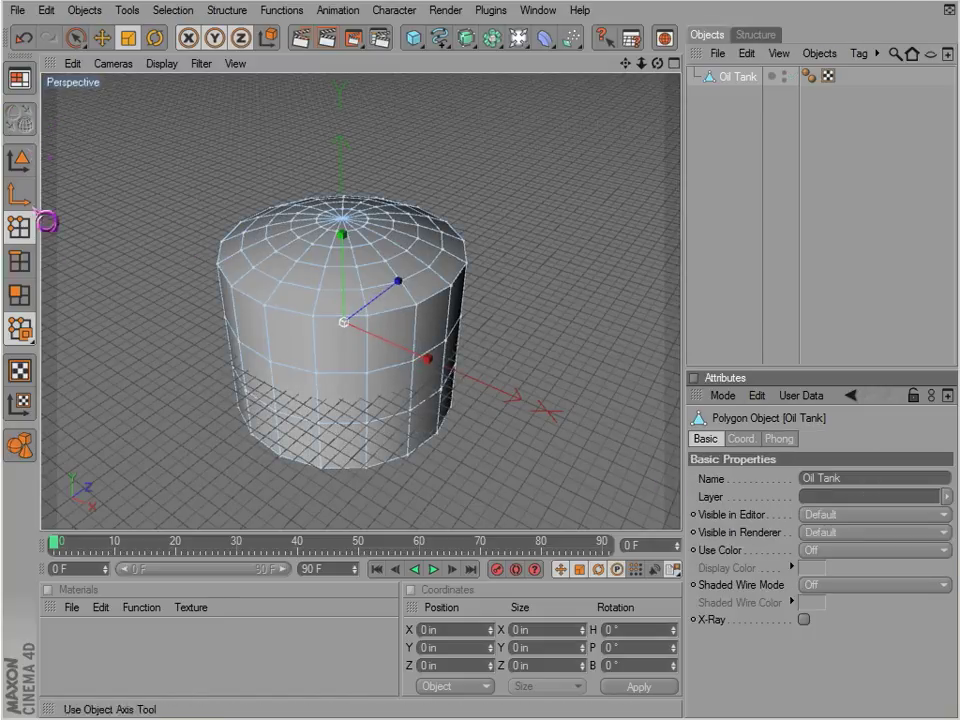
click(76, 40)
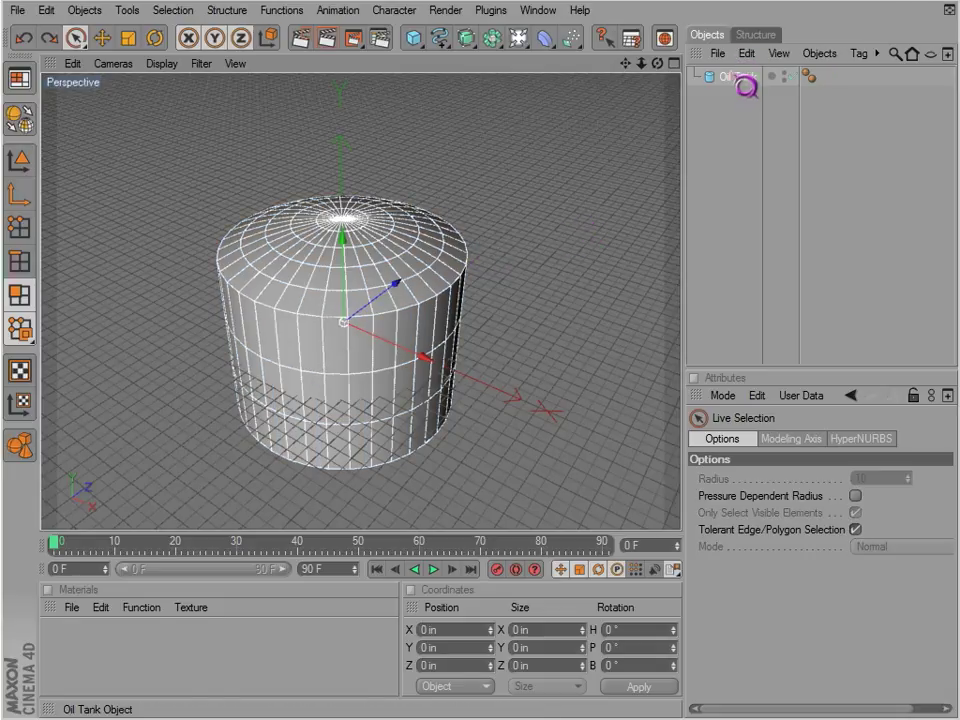
click(412, 38)
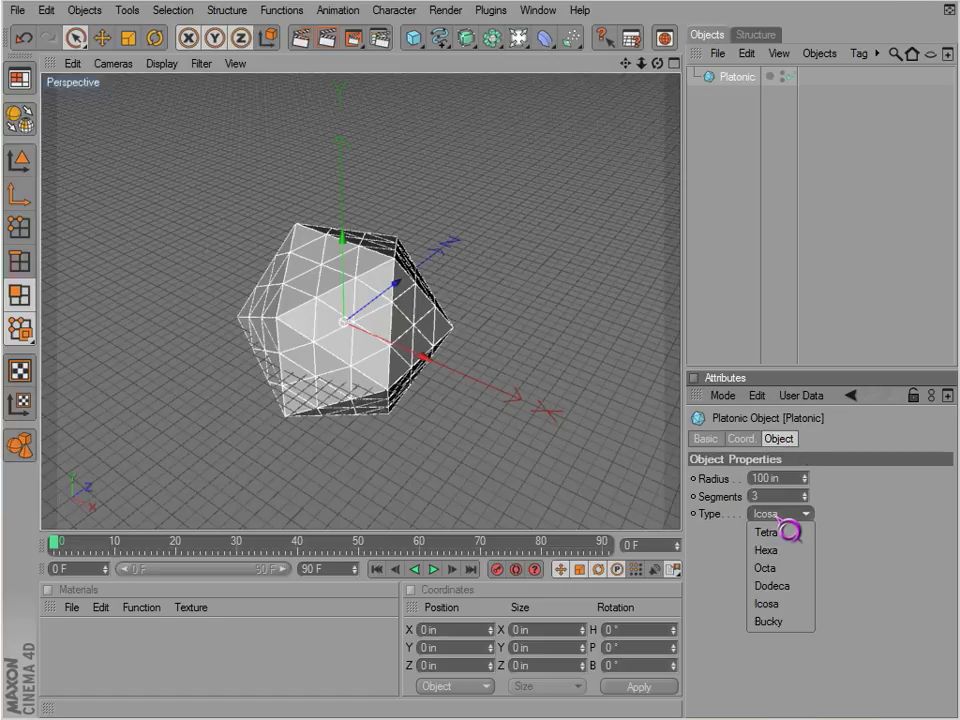
Switch the platonic solid's type to dodecahedron, then to tetrahedron
click(775, 619)
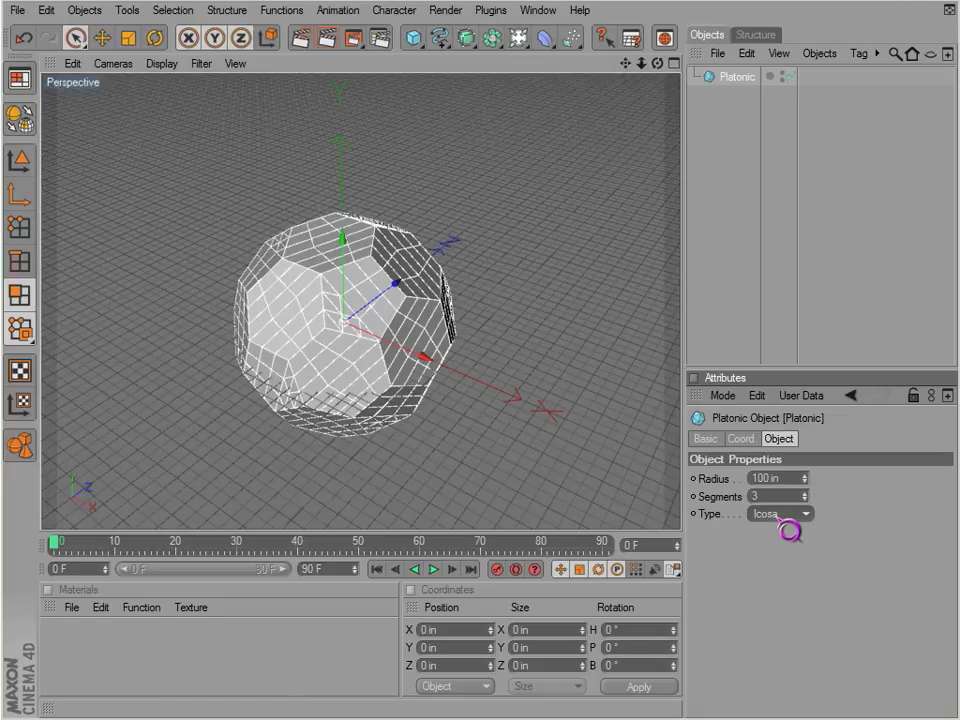
click(808, 513)
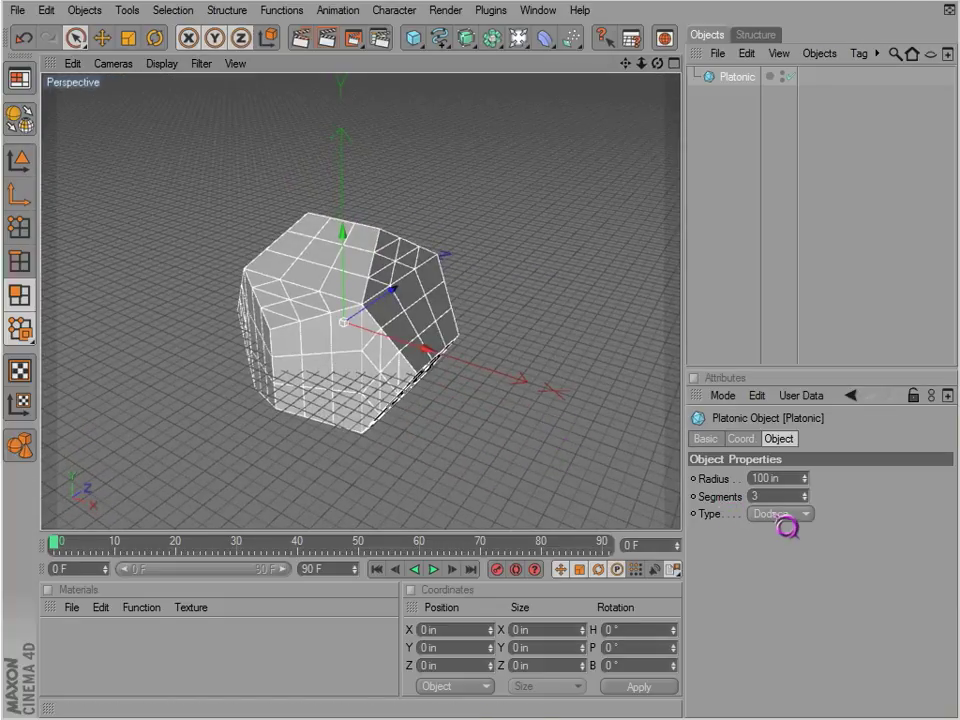
click(780, 514)
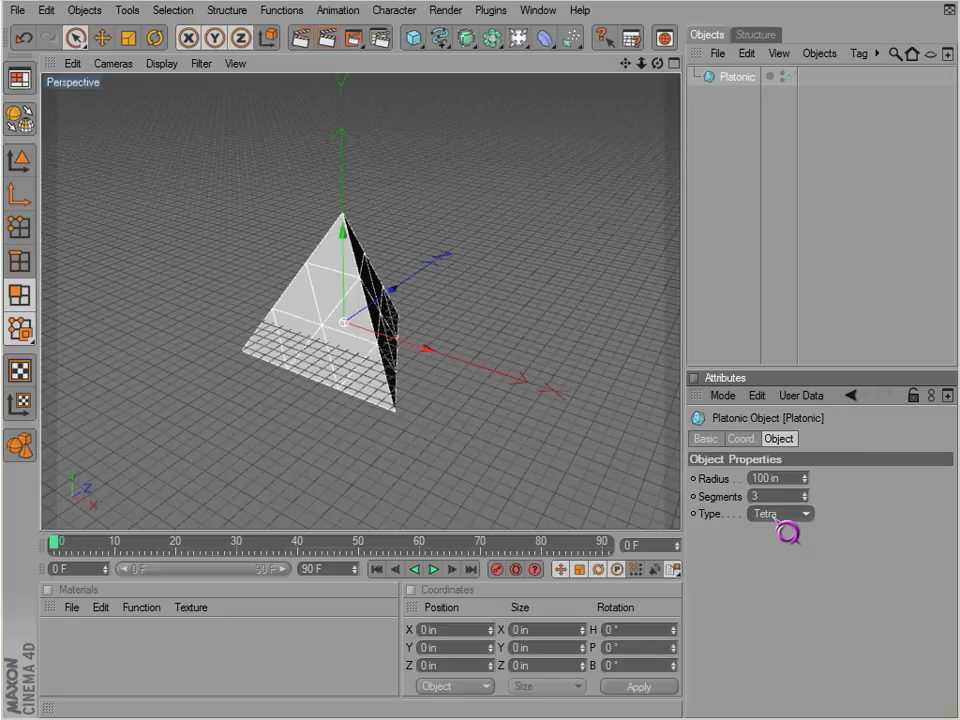
click(800, 514)
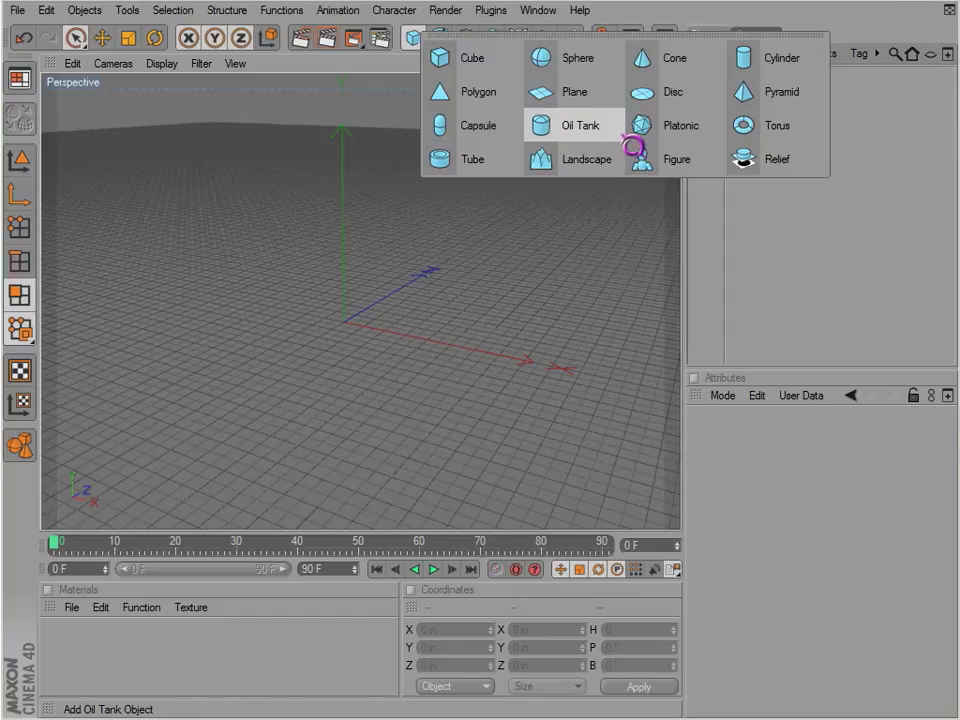
Add a torus and toggle its Slice option to a half ring and back
click(773, 125)
text(36)
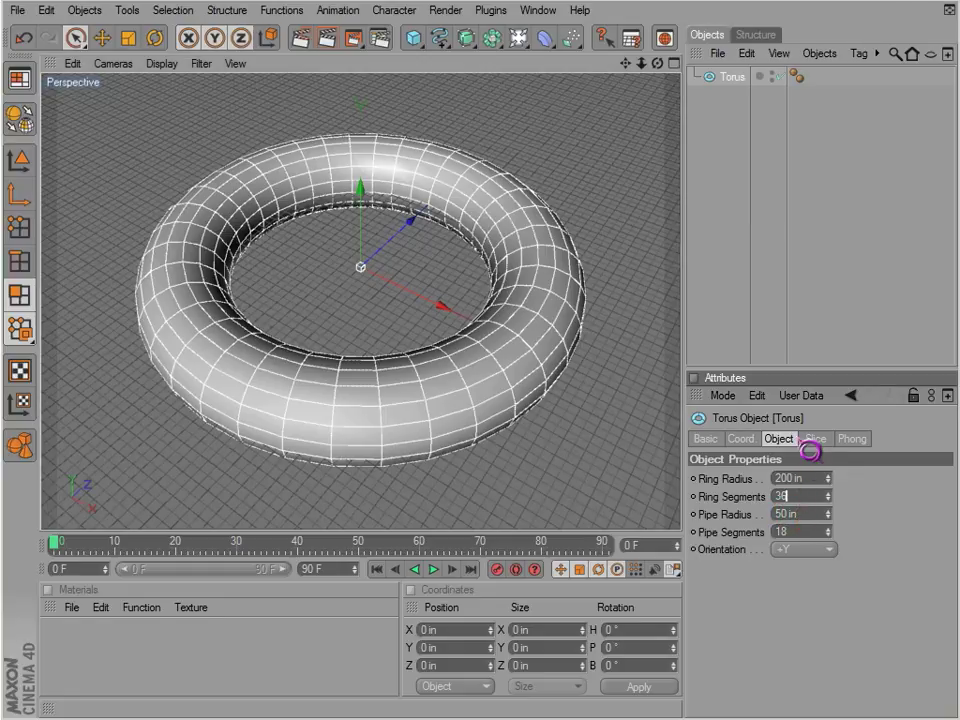
click(817, 438)
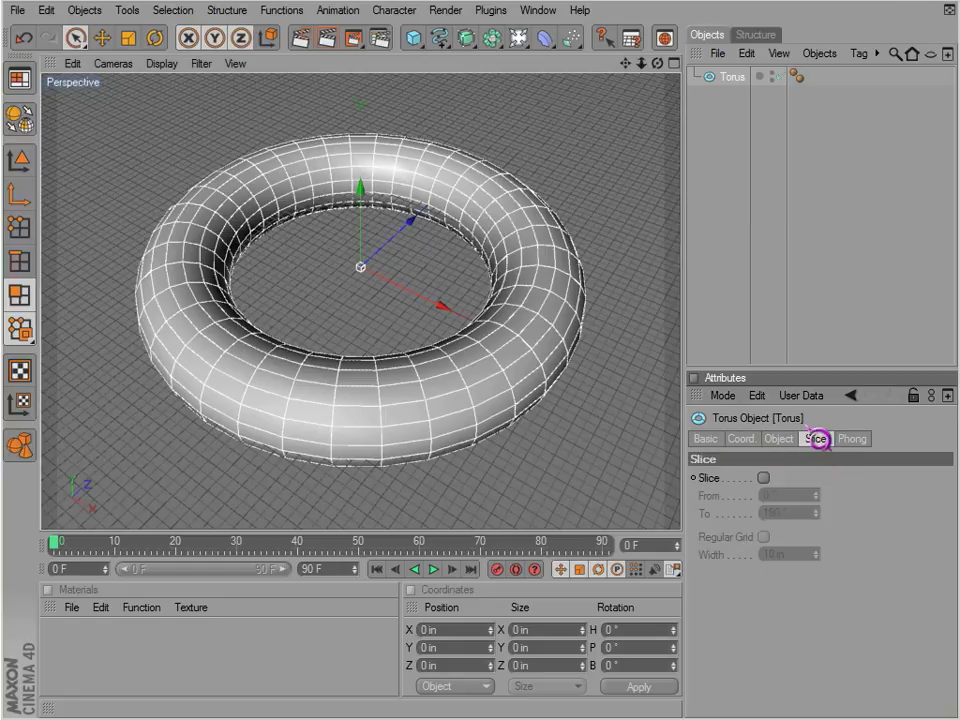
click(764, 477)
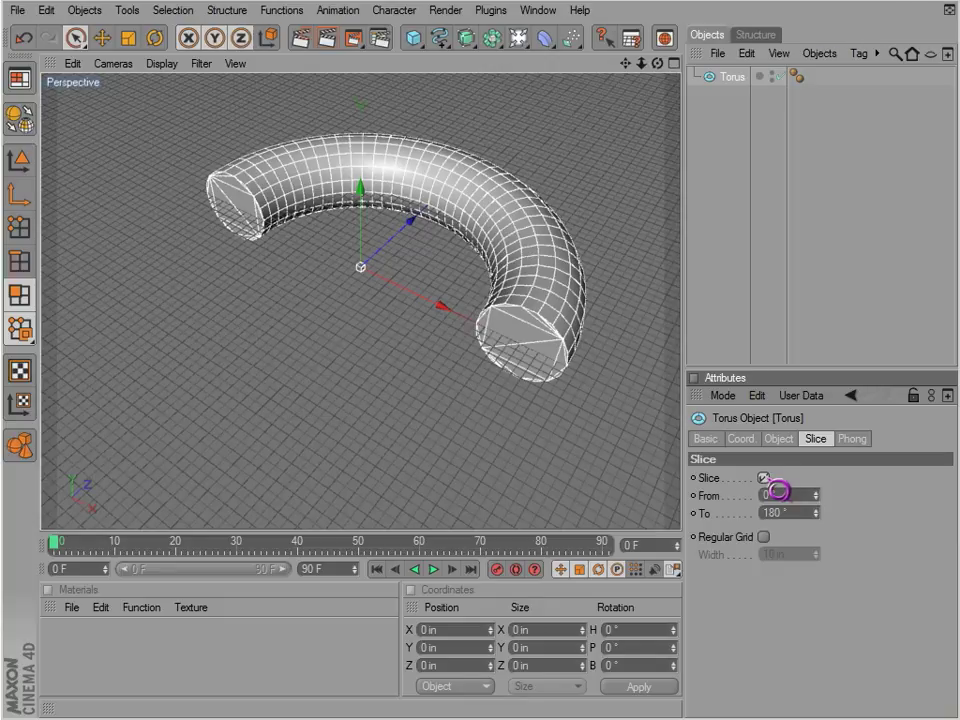
click(770, 477)
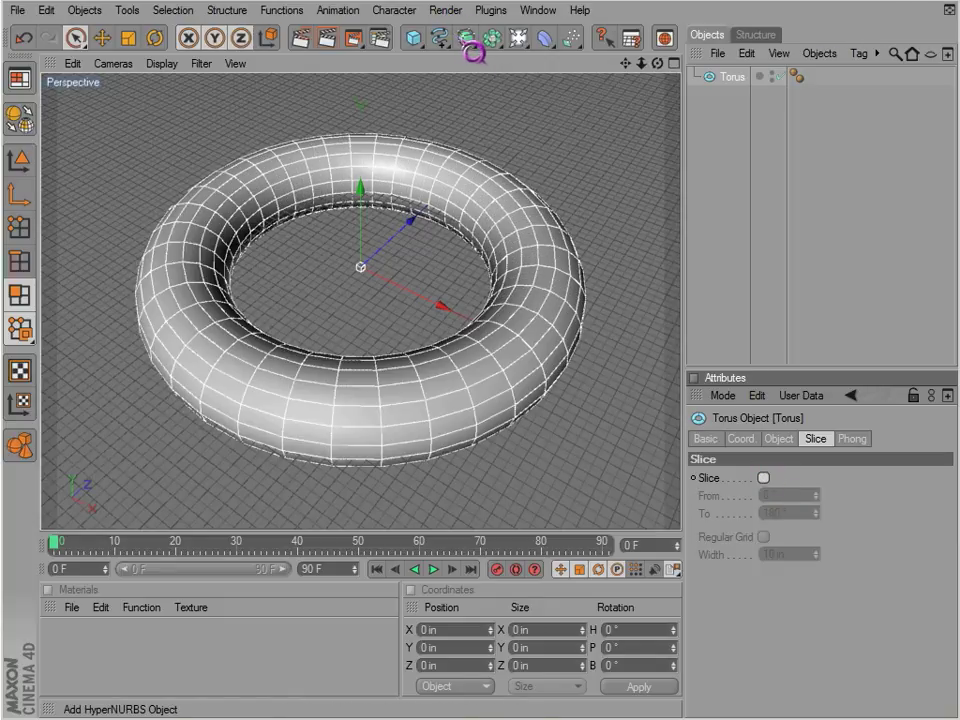
Add an oil tank, widen its slice angle, re-slice the torus and set ring segments to 13
click(415, 40)
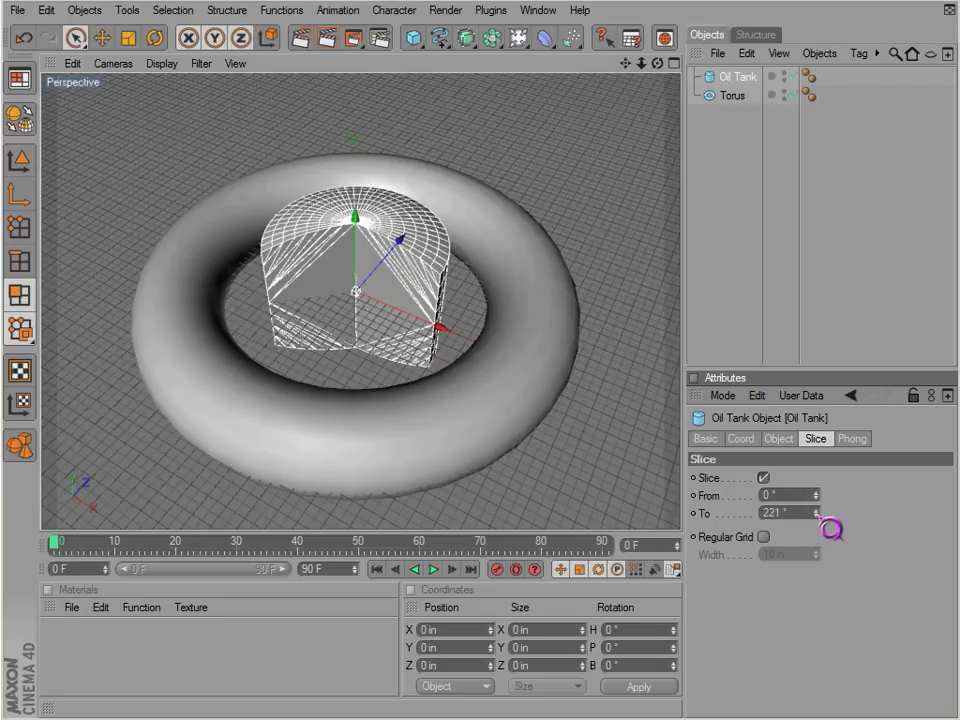
drag(790, 495, 830, 495)
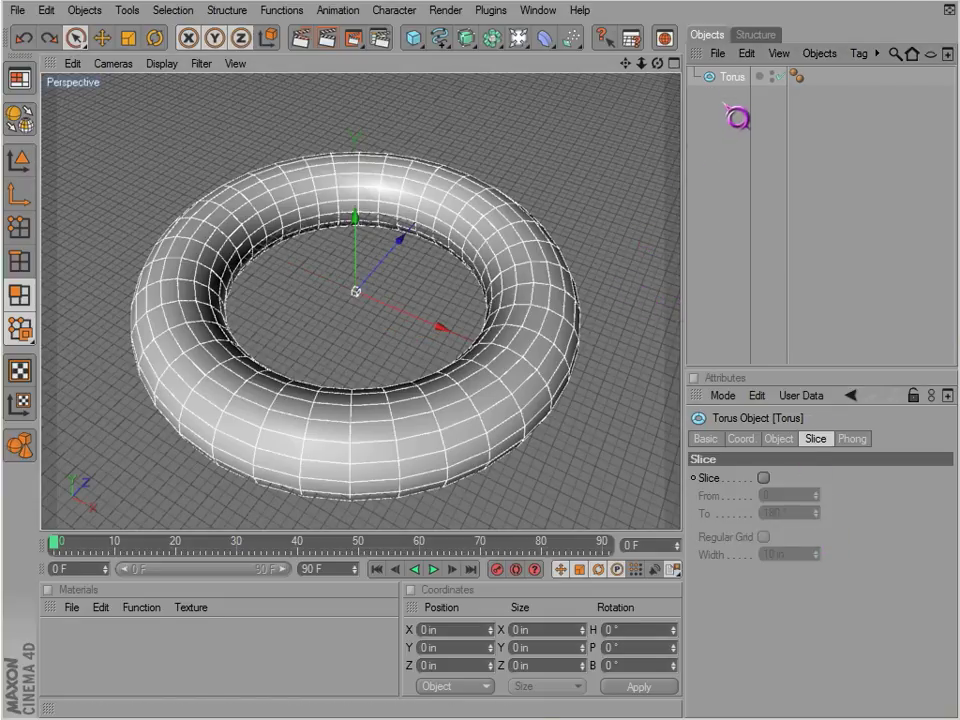
click(774, 476)
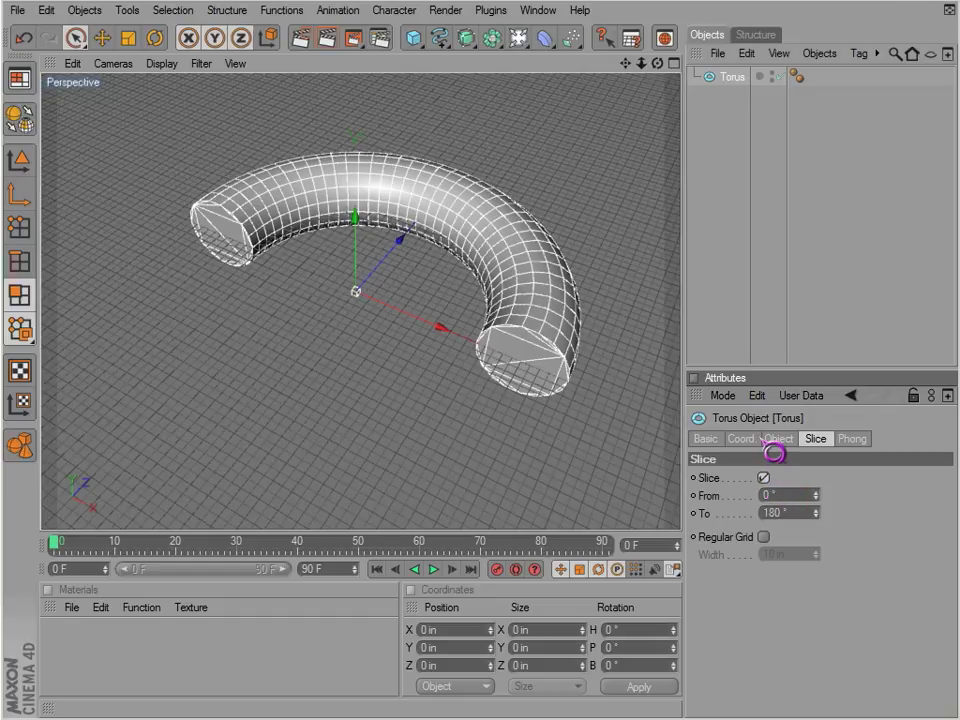
click(778, 439)
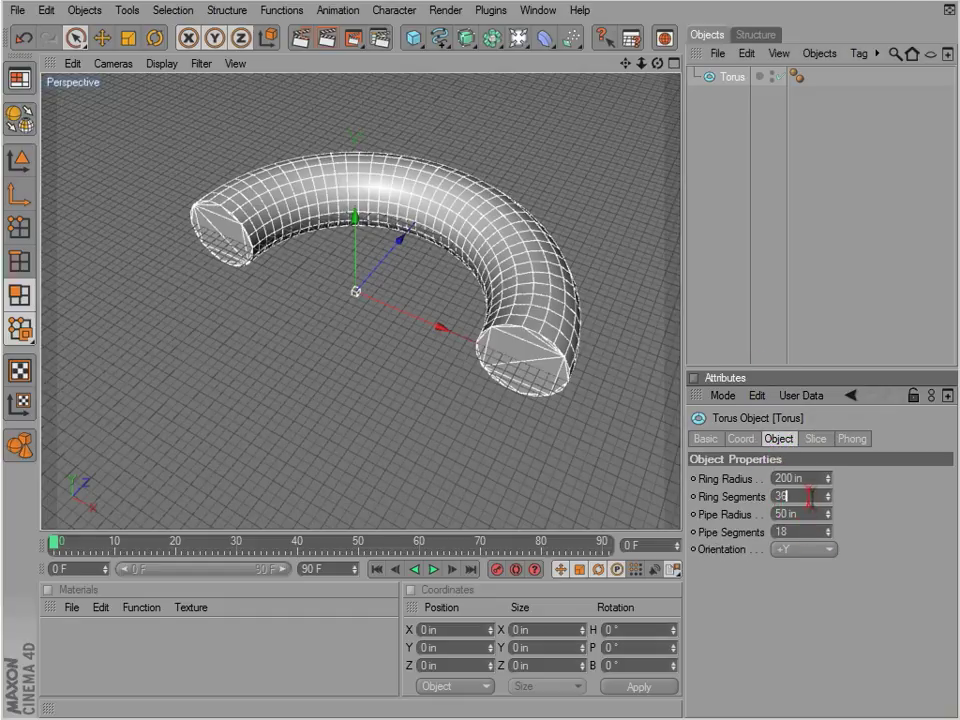
text(13)
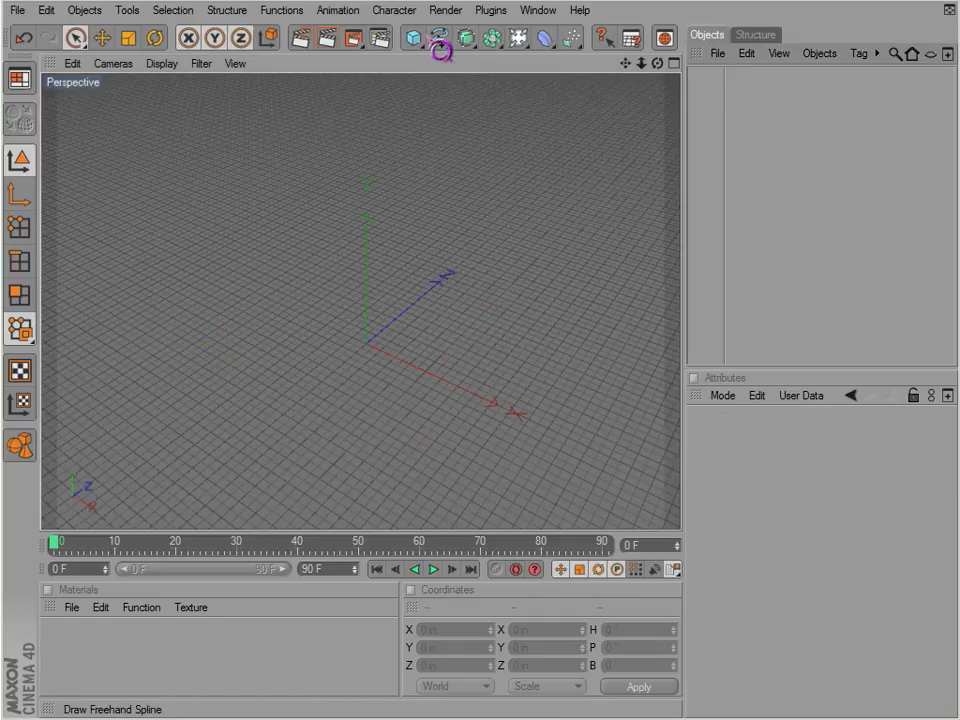
click(410, 37)
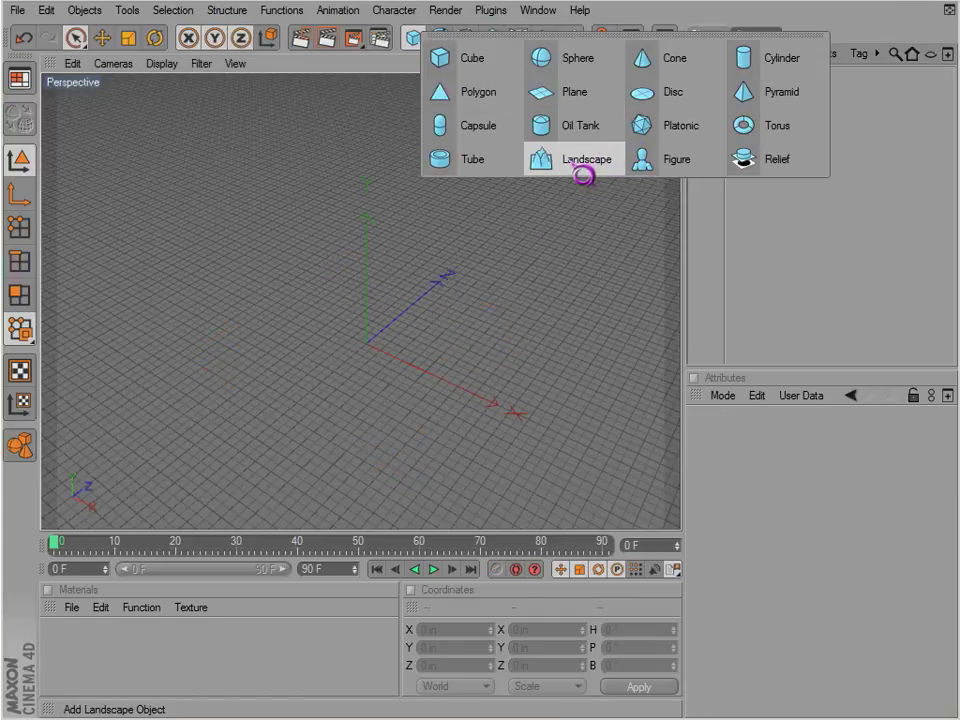
click(588, 159)
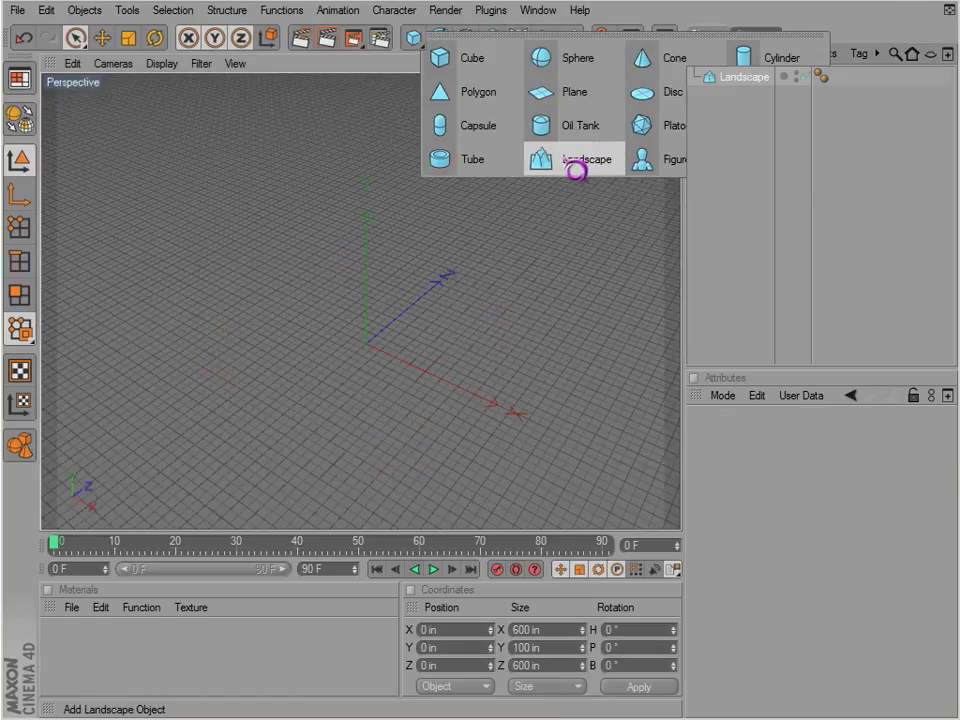
click(588, 159)
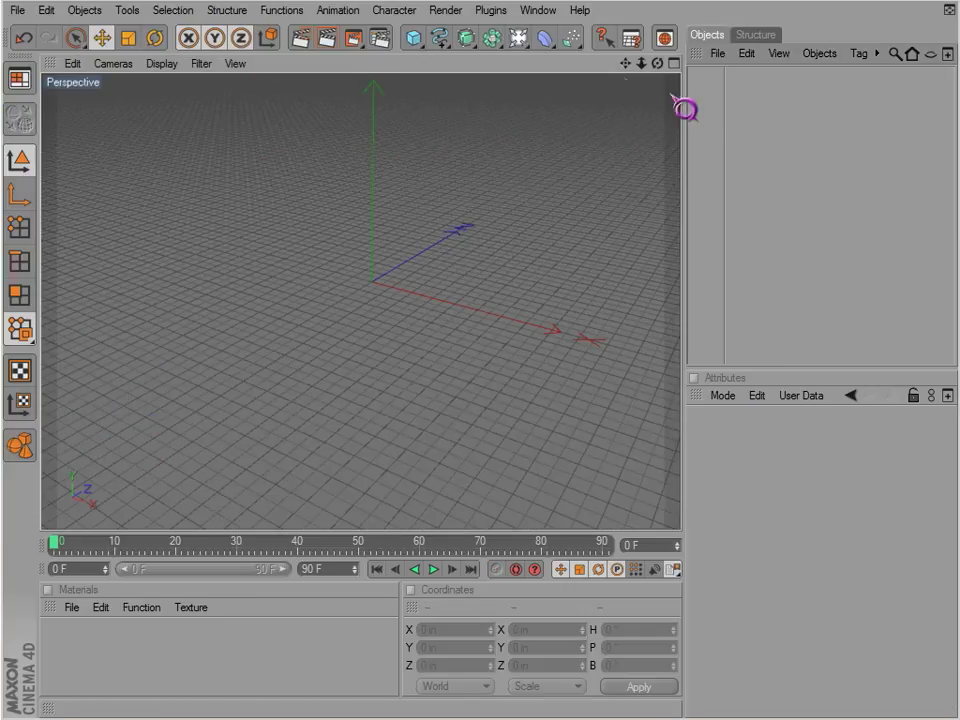
mouse_move(480, 40)
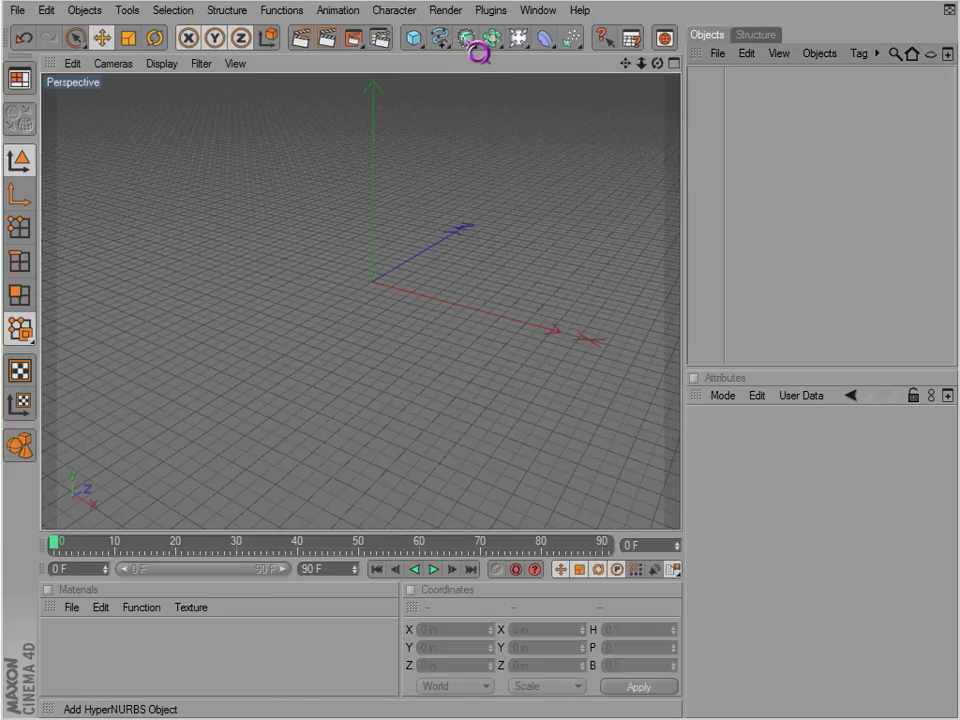
click(411, 37)
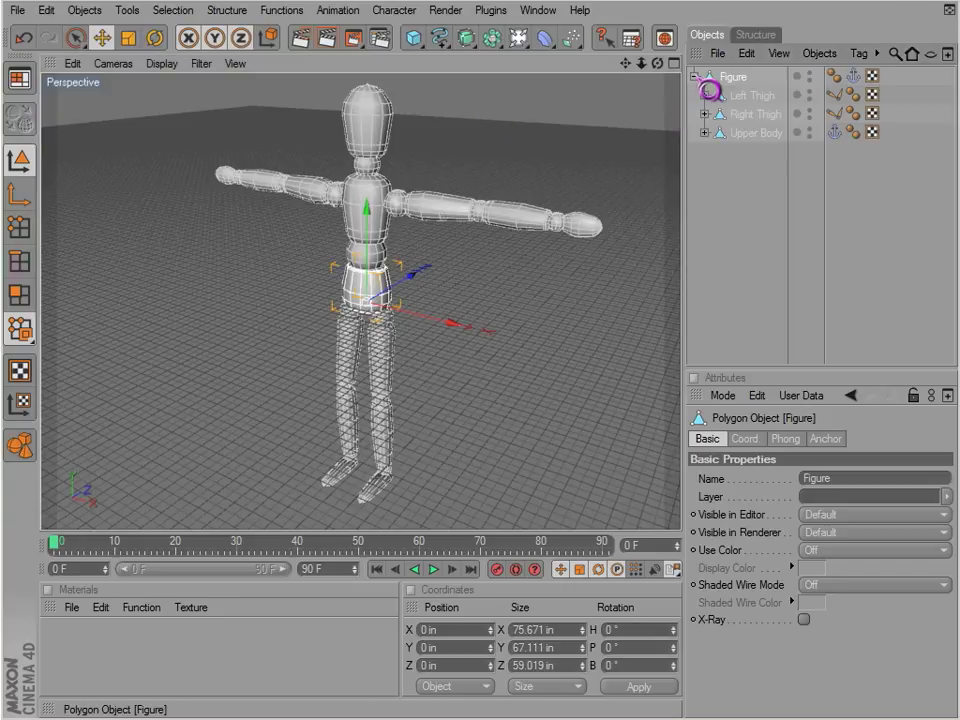
click(750, 95)
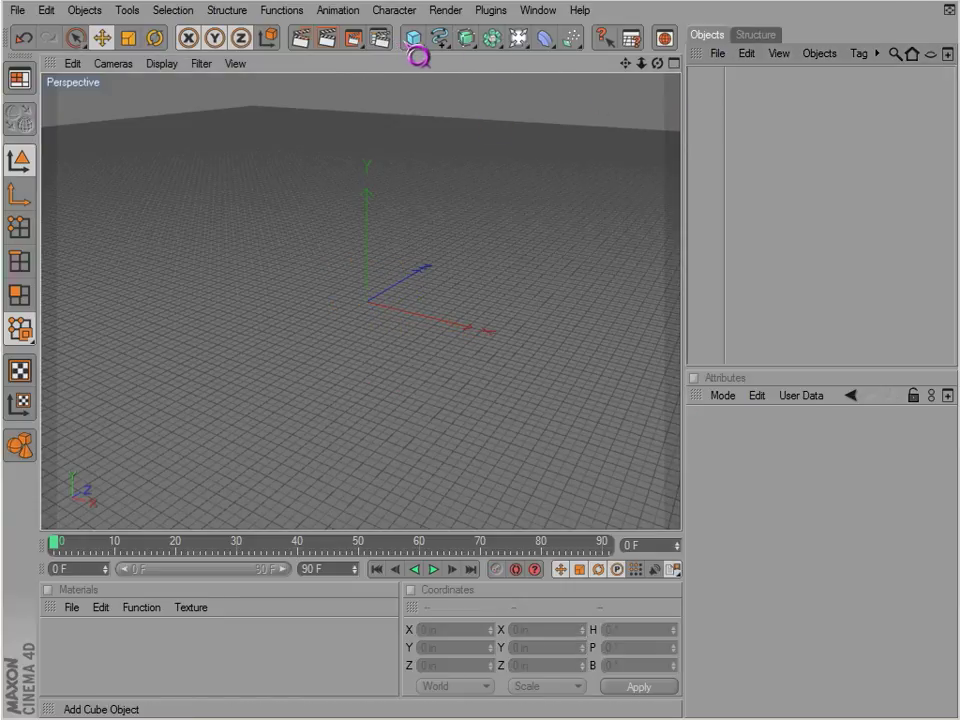
Add a Relief object with Relief.psd as its texture, copied to the document location
click(410, 38)
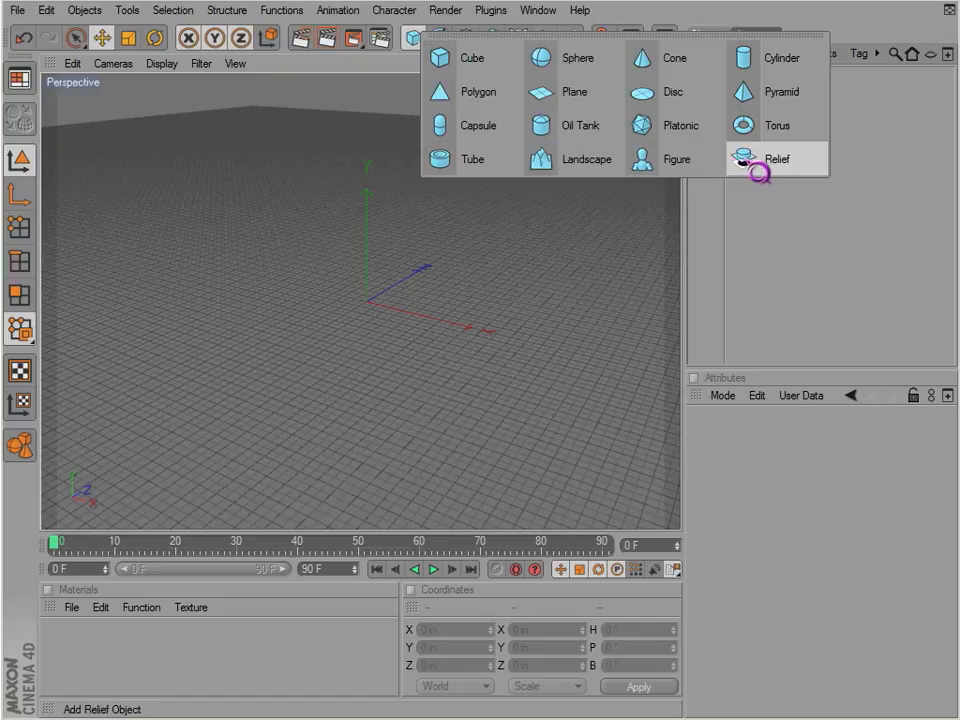
click(776, 159)
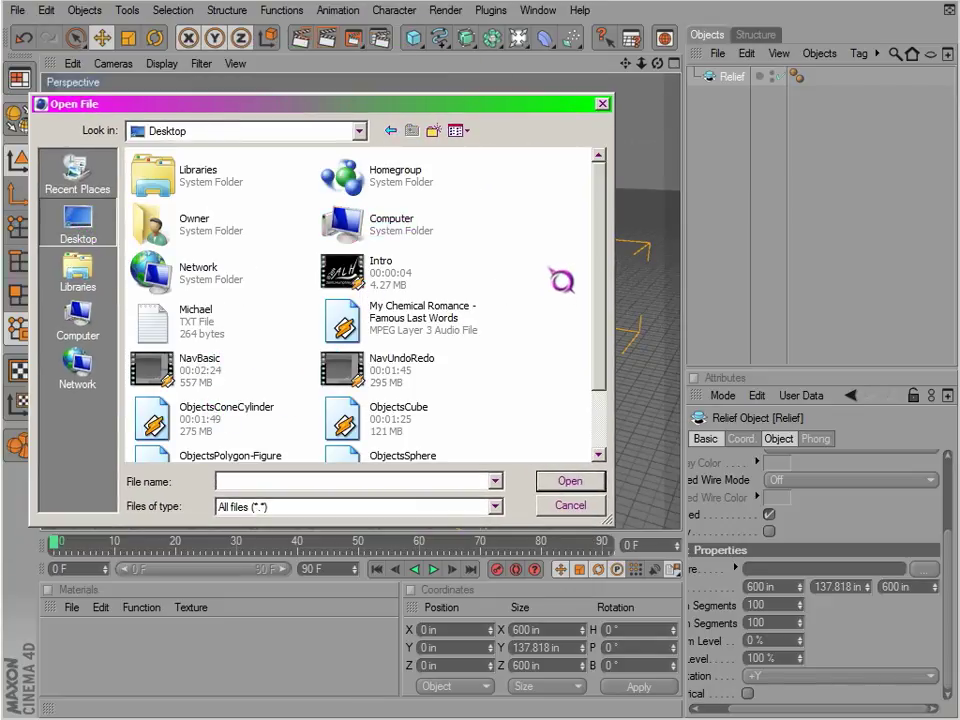
text(re)
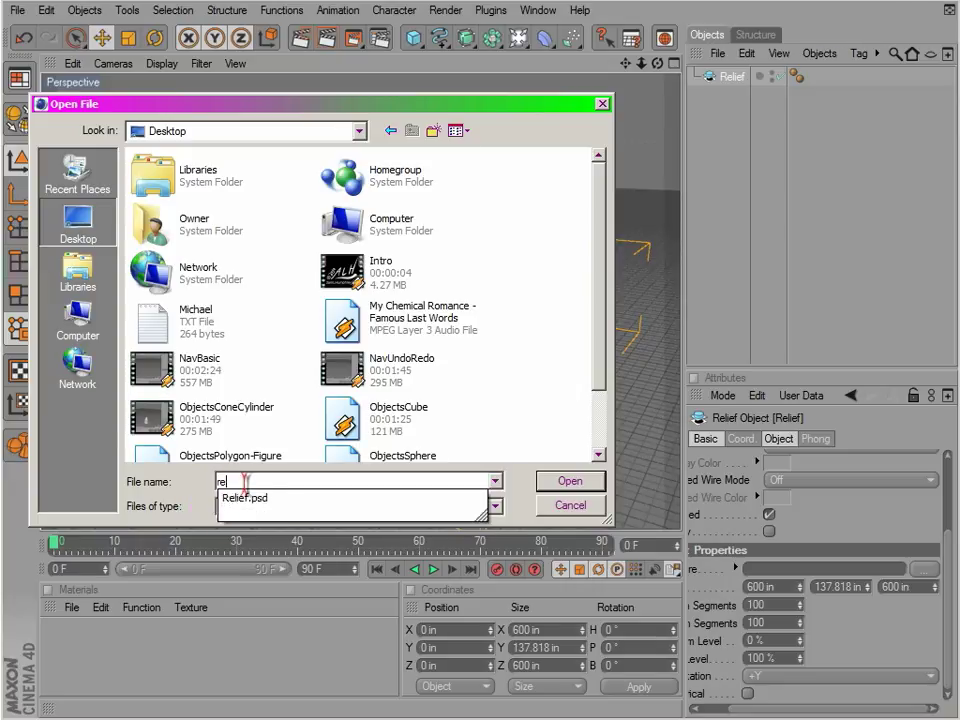
click(570, 481)
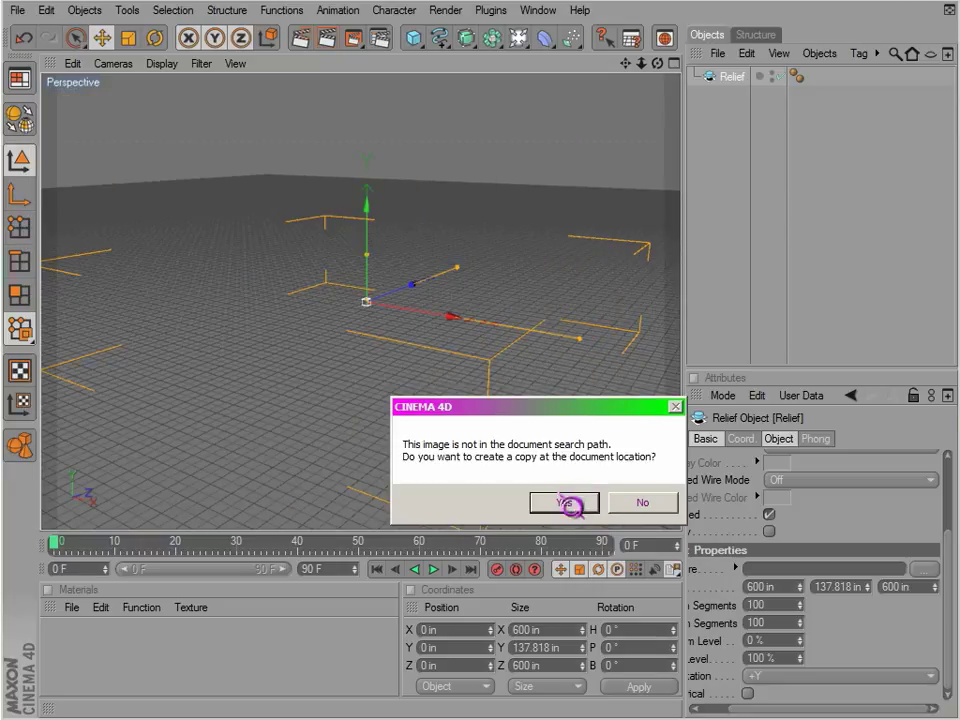
click(564, 503)
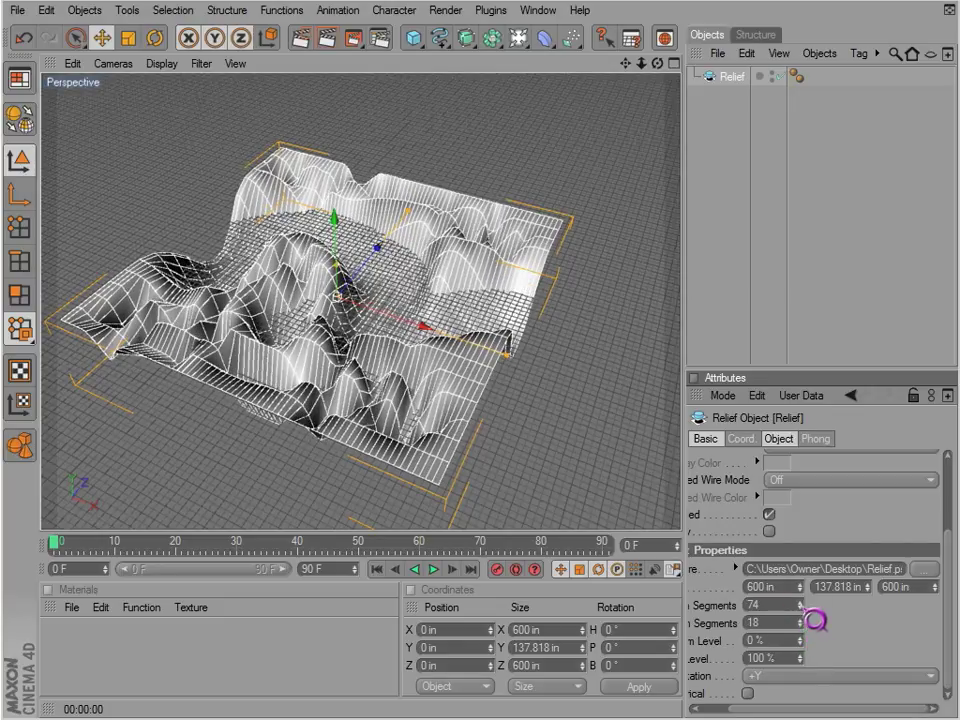
Set the relief's Width Segments to 13
text(13)
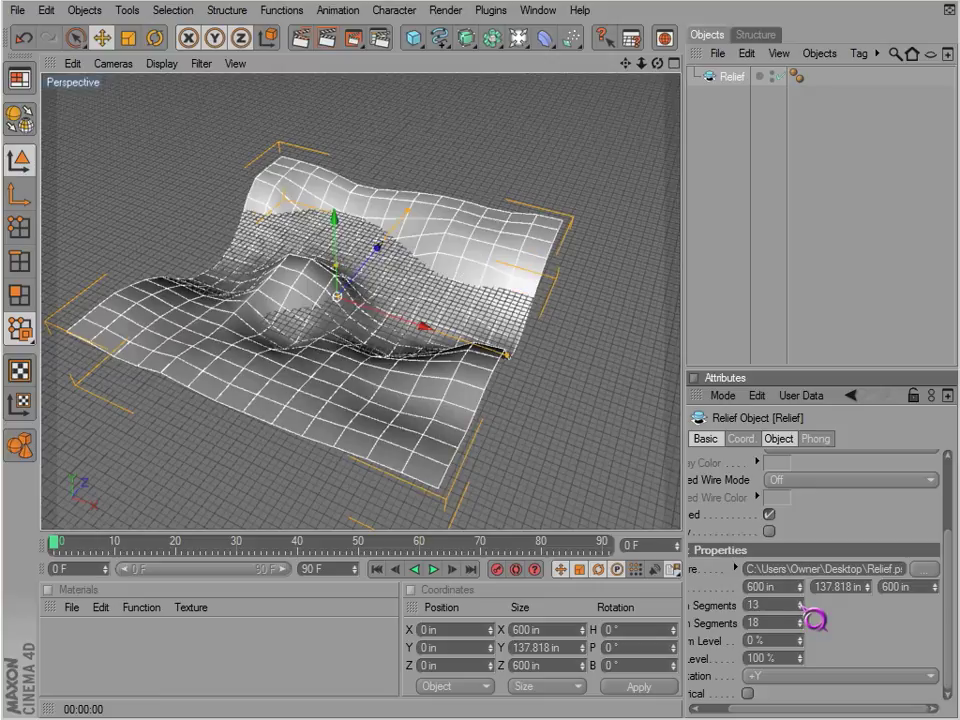